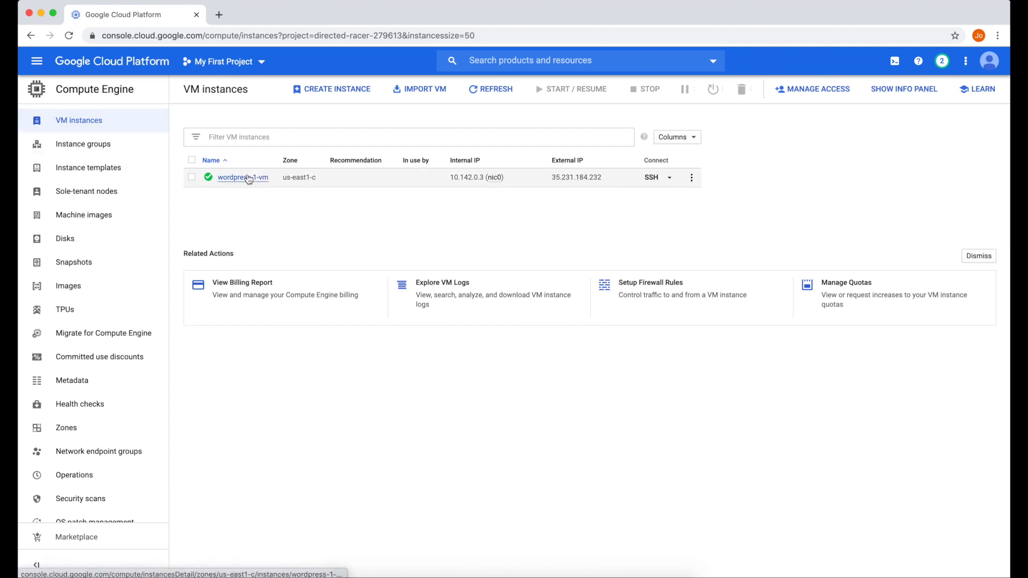
- Open the wordpress-1-vm details, view its WordPress site at the external IP, and return to the console
click(243, 177)
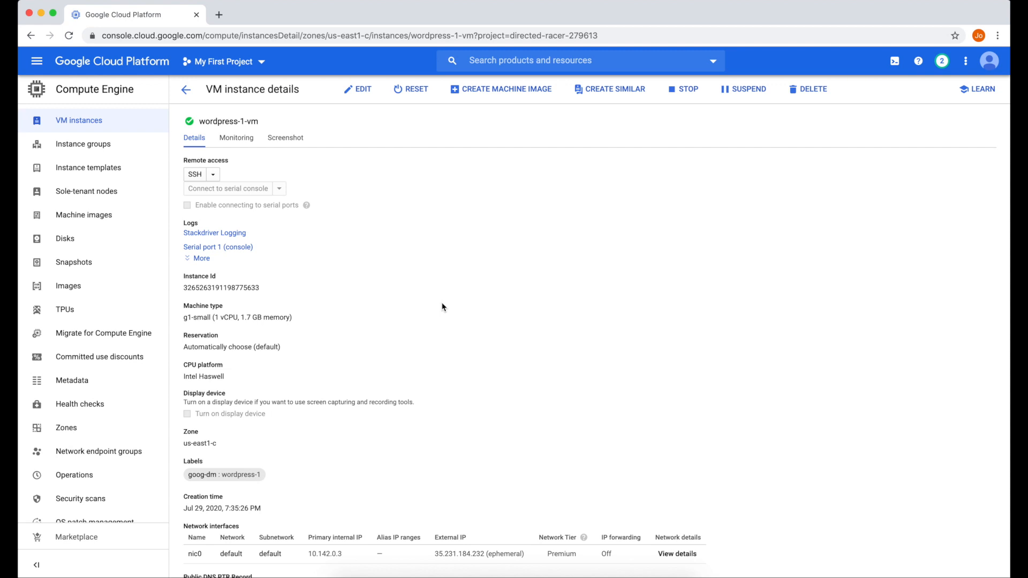
mouse_move(286, 225)
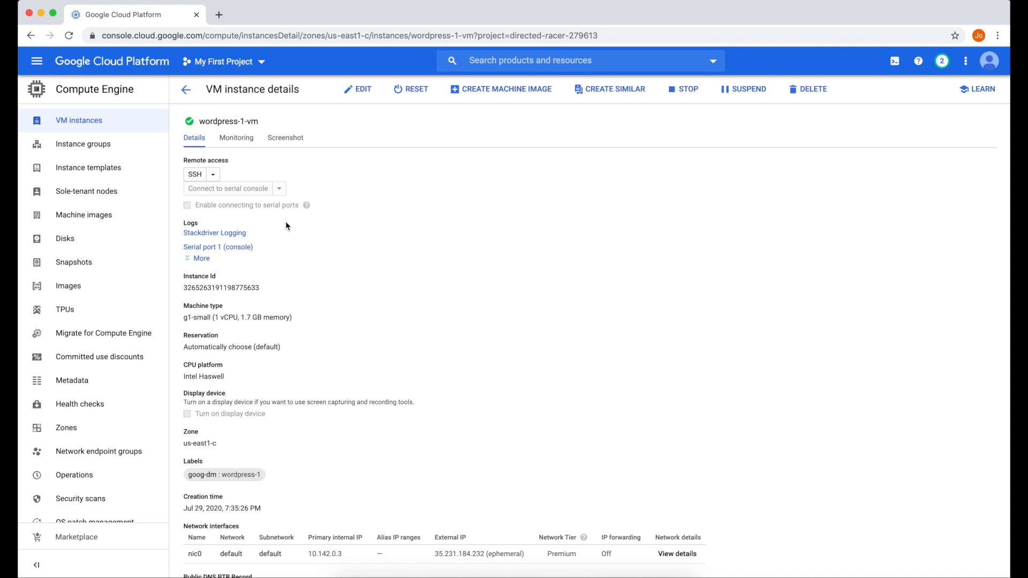
mouse_move(432, 543)
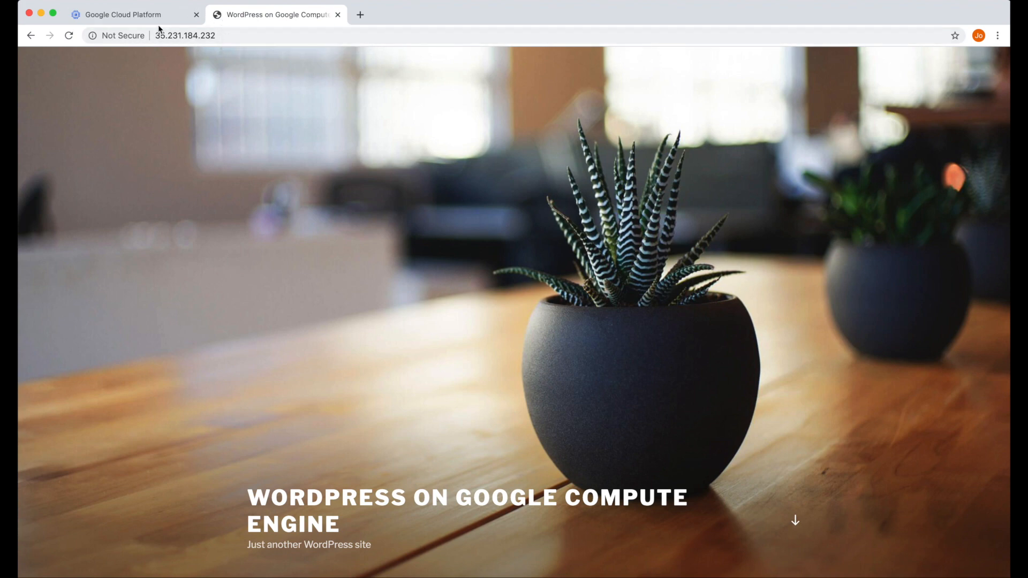
click(125, 15)
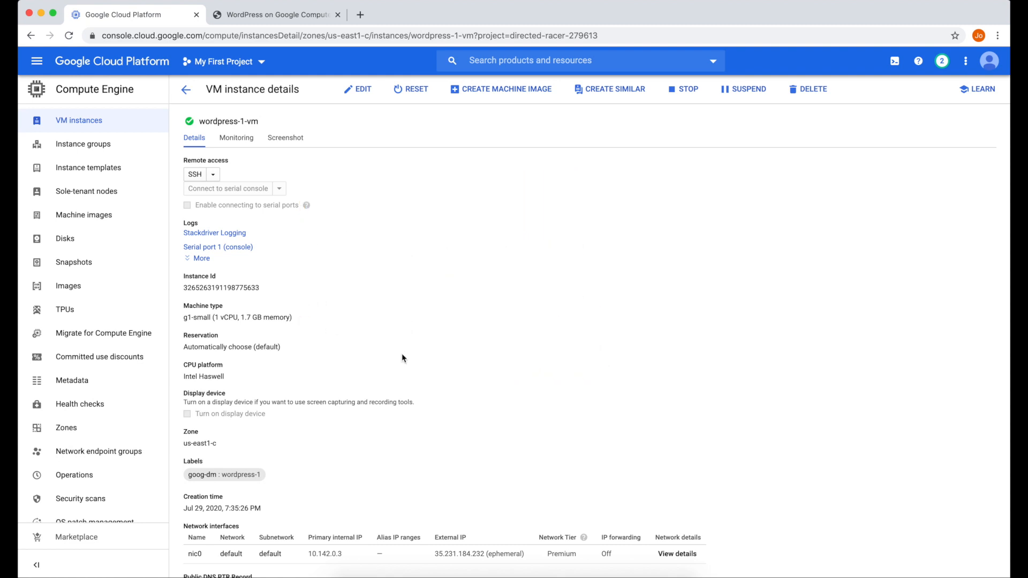
mouse_move(737, 333)
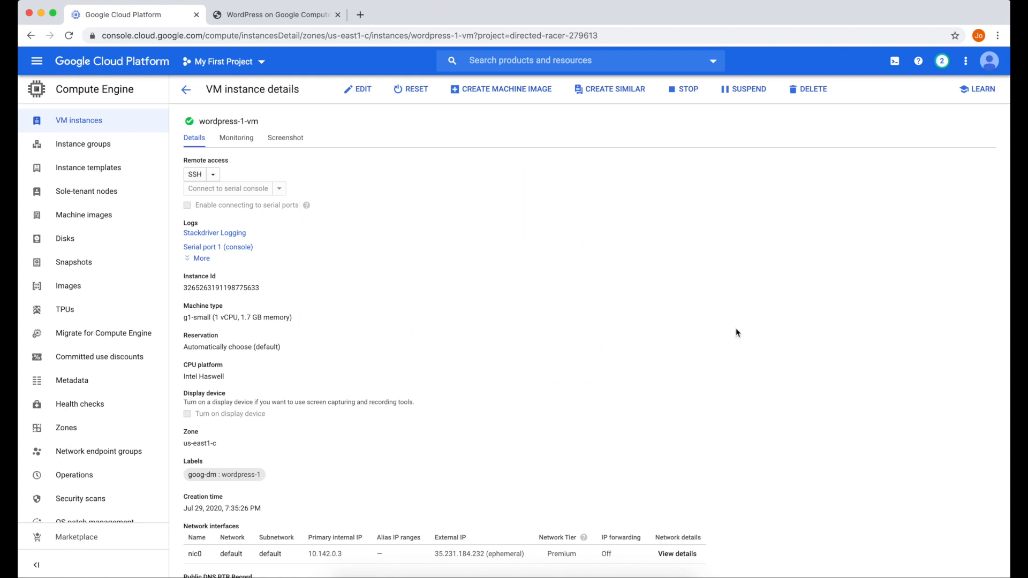
mouse_move(755, 364)
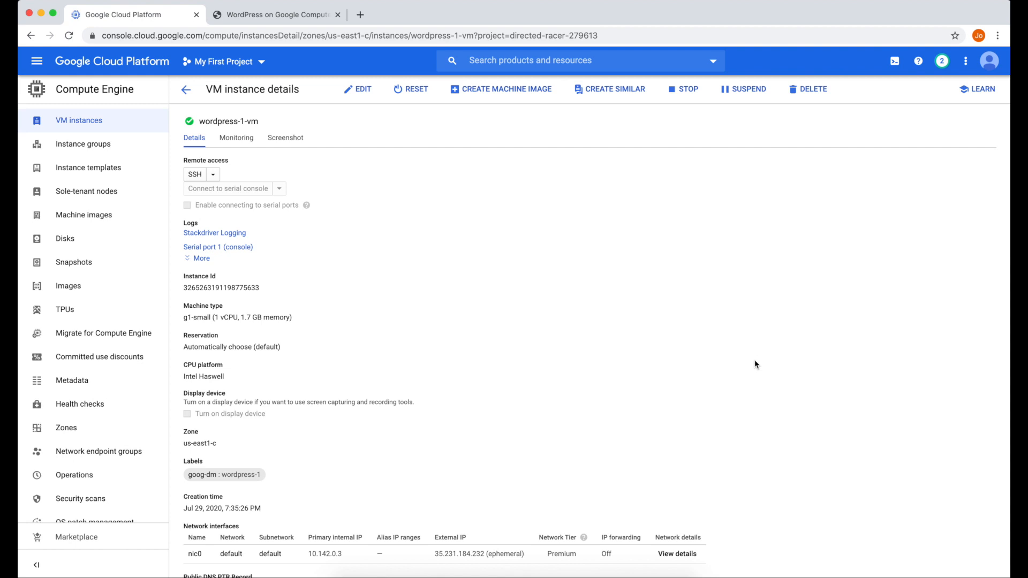
mouse_move(871, 212)
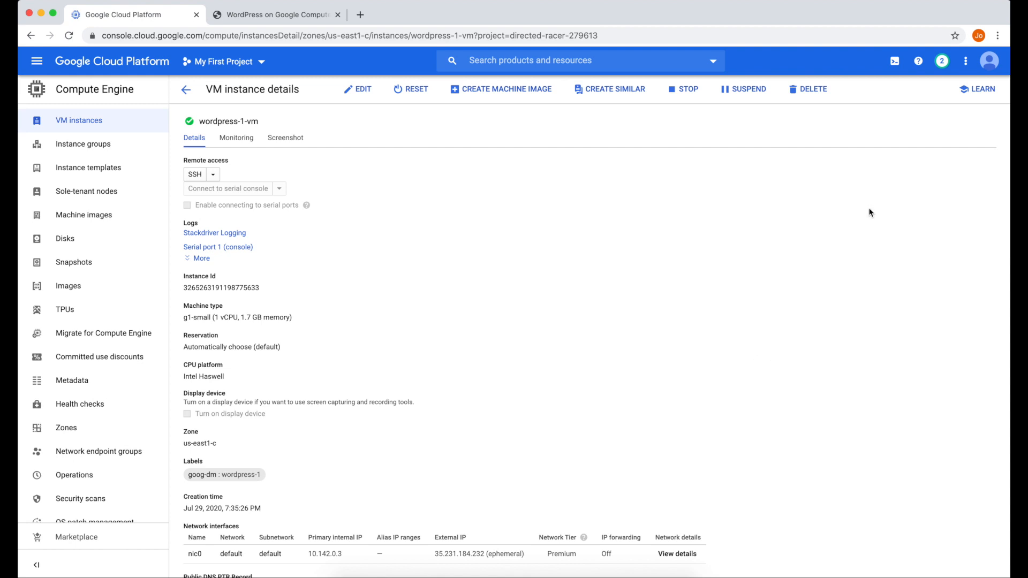
- Launch Terminal and run ssh-keygen for an RSA key at ~/.ssh/wp01 with the stuffed1 comment
text(terminal)
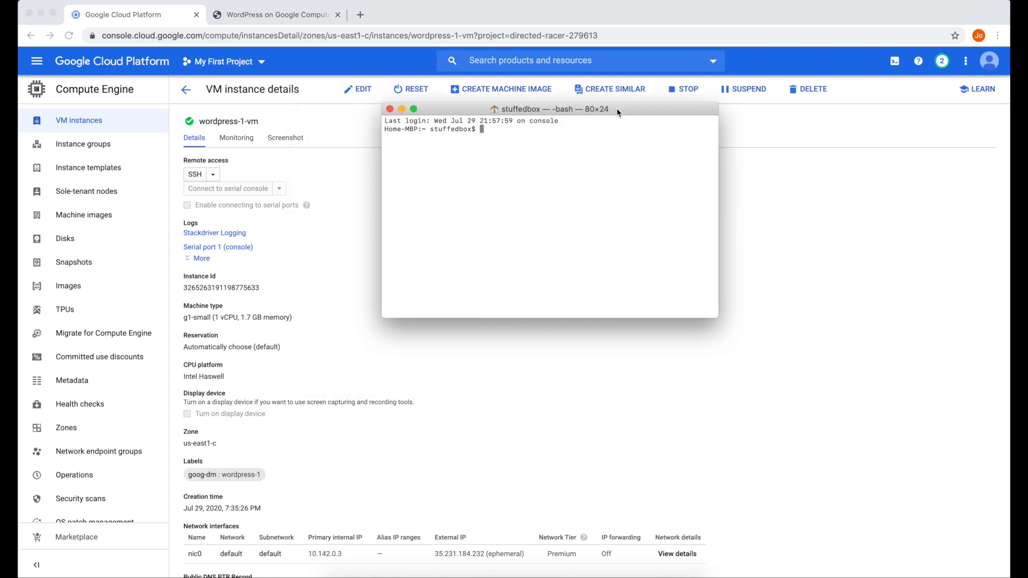
text(ssh)
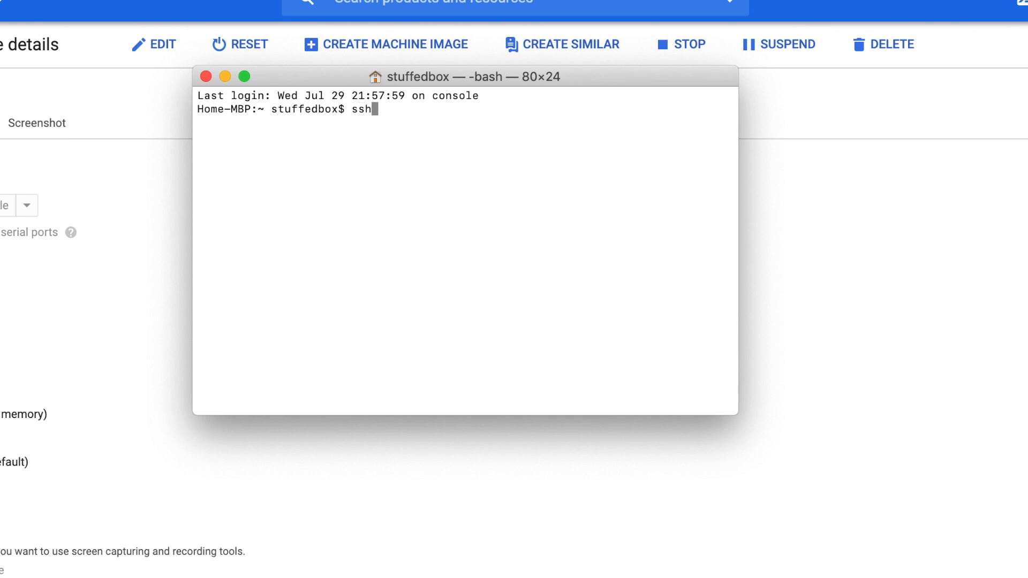
text(-keygen -t r)
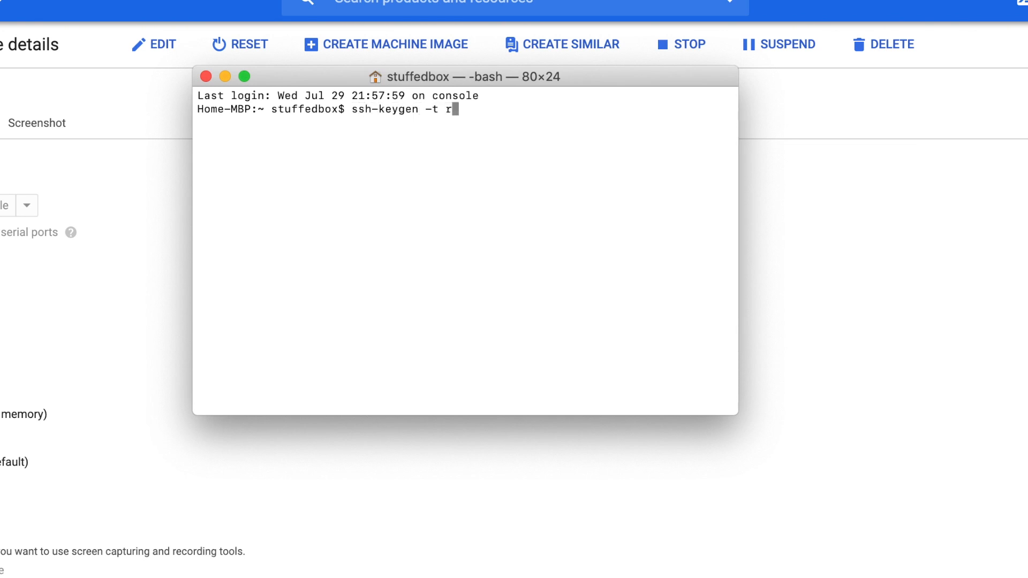
text(sa)
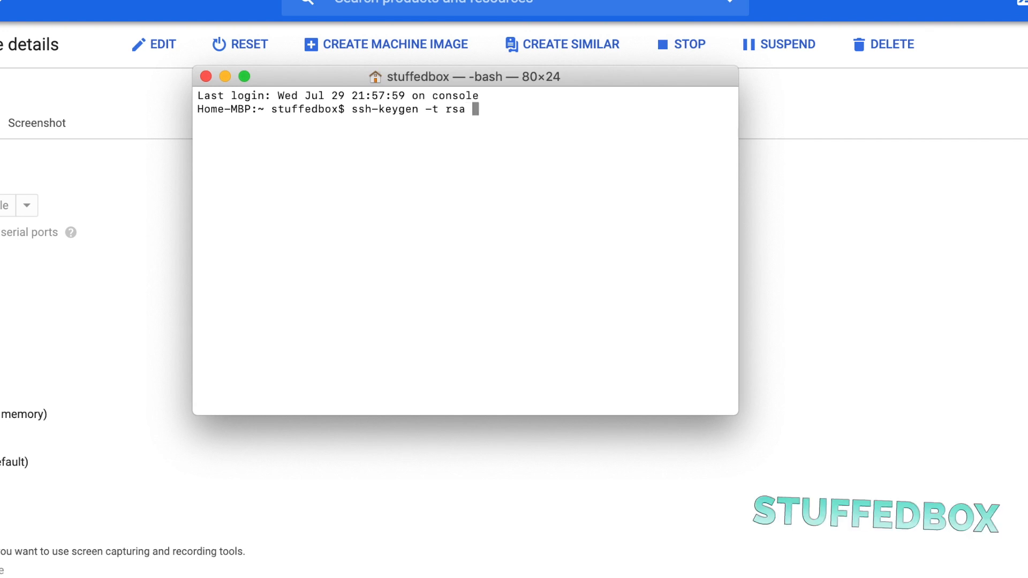
text(-f)
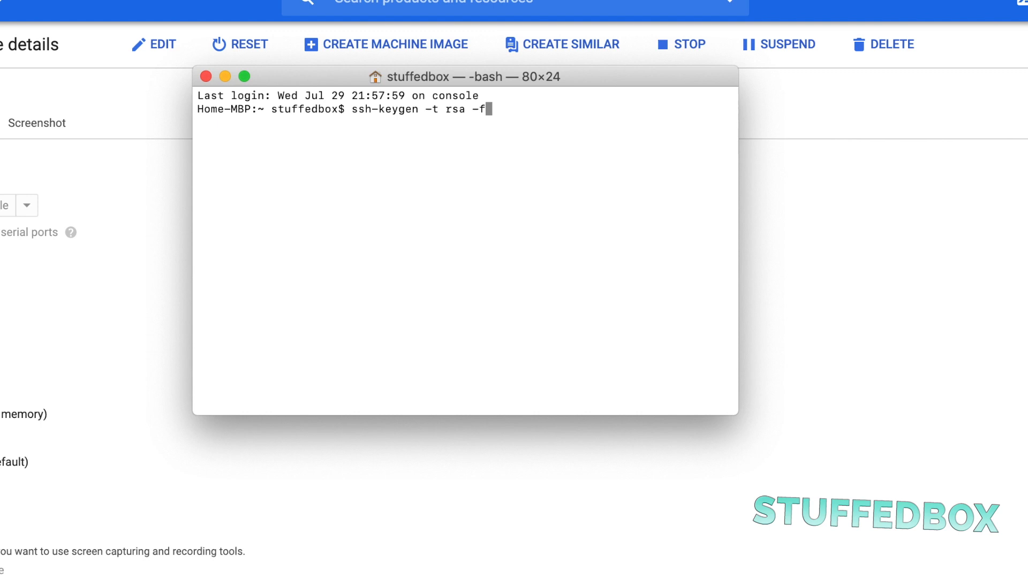
text(!)
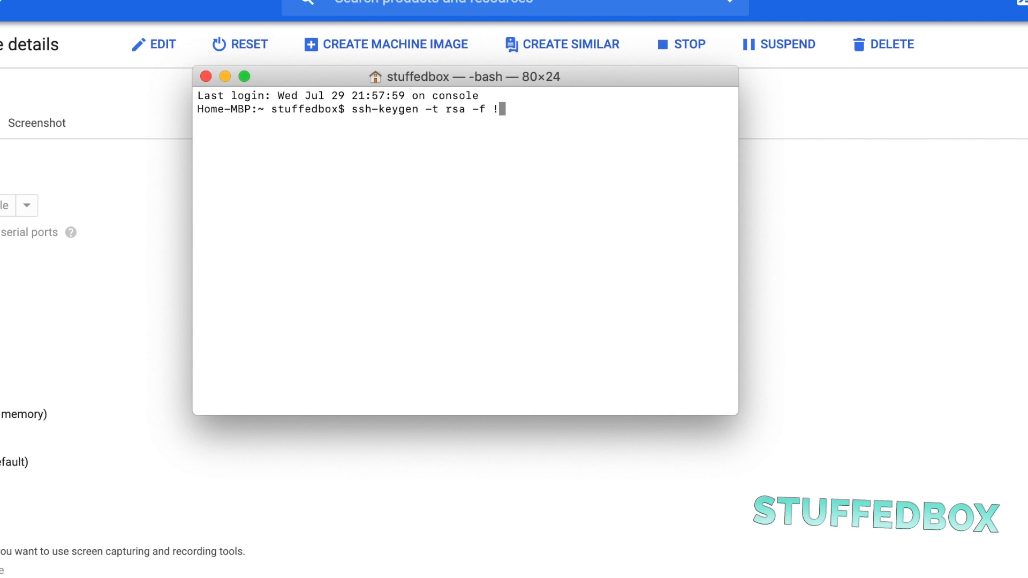
text(~)
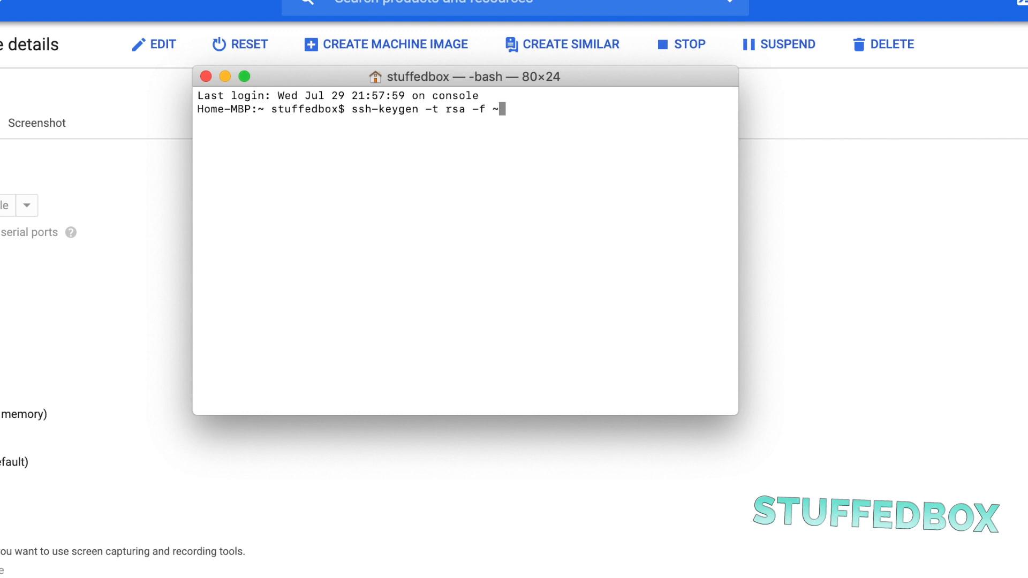
text(/.ssh)
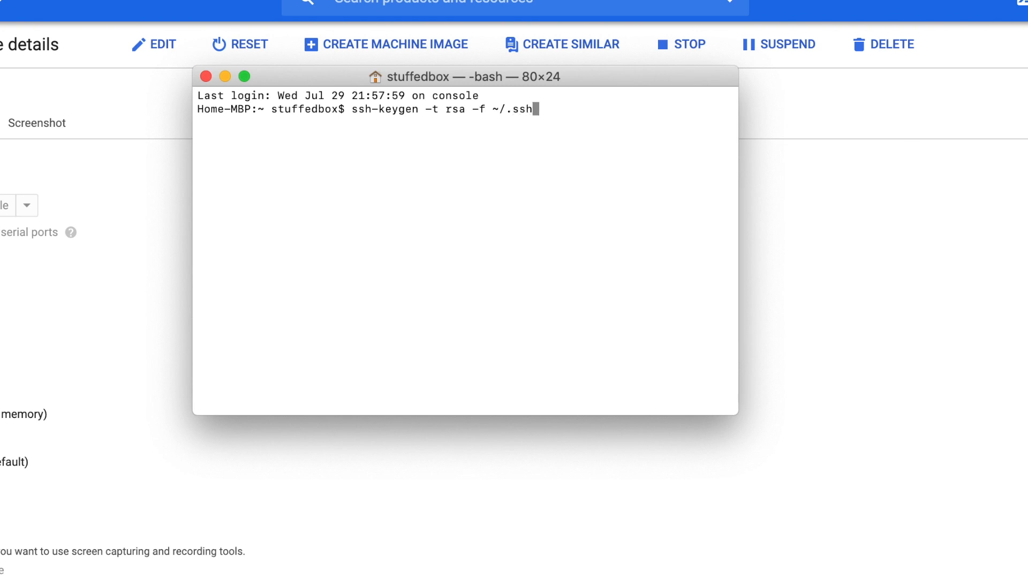
text(/)
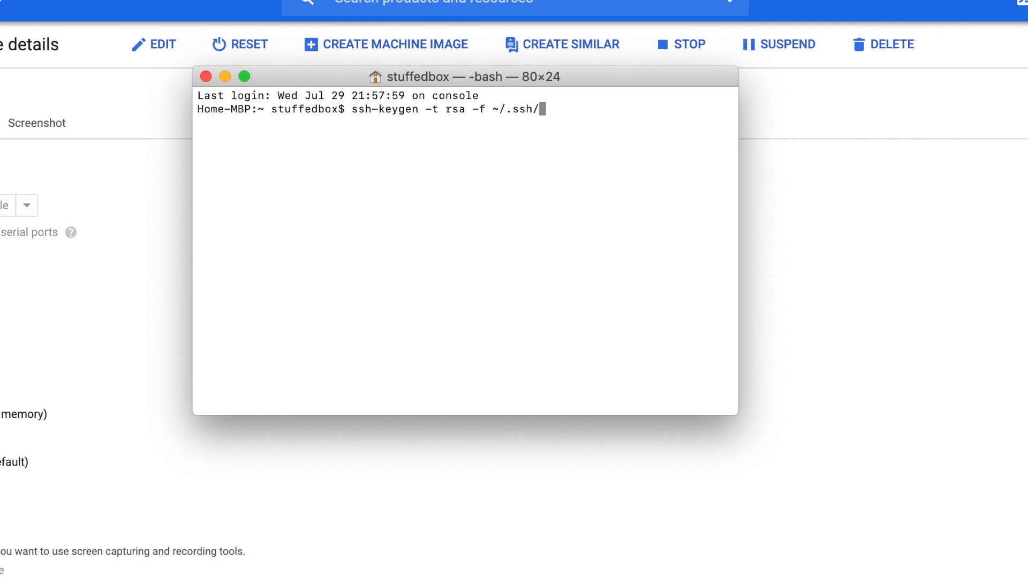
text(wp0)
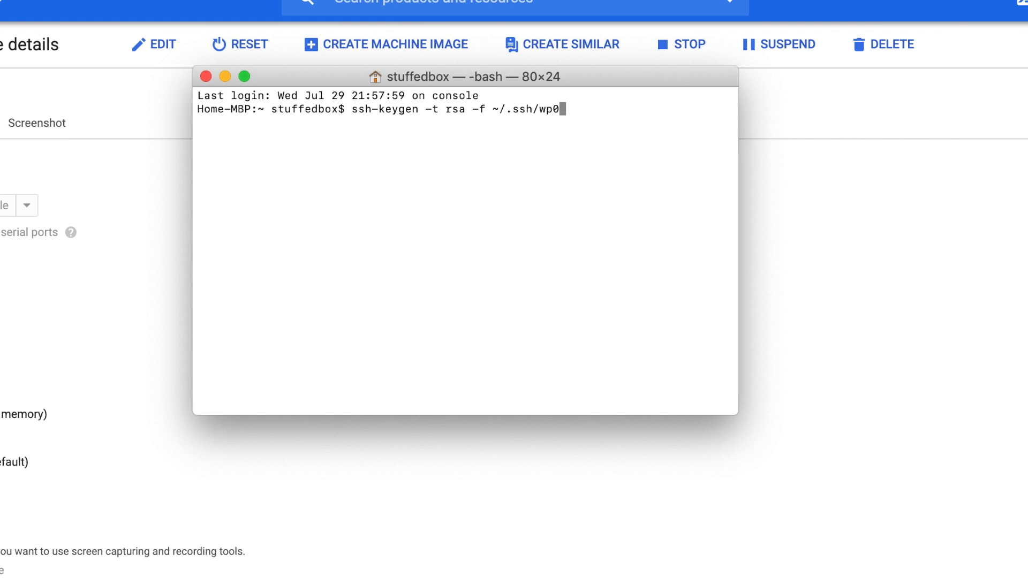
text(1 -C)
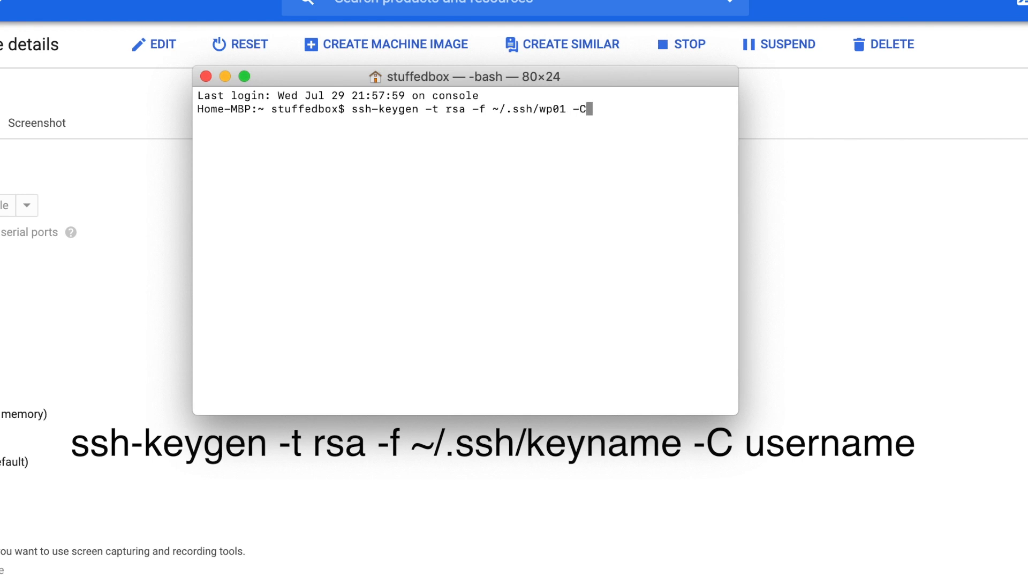
text(" ")
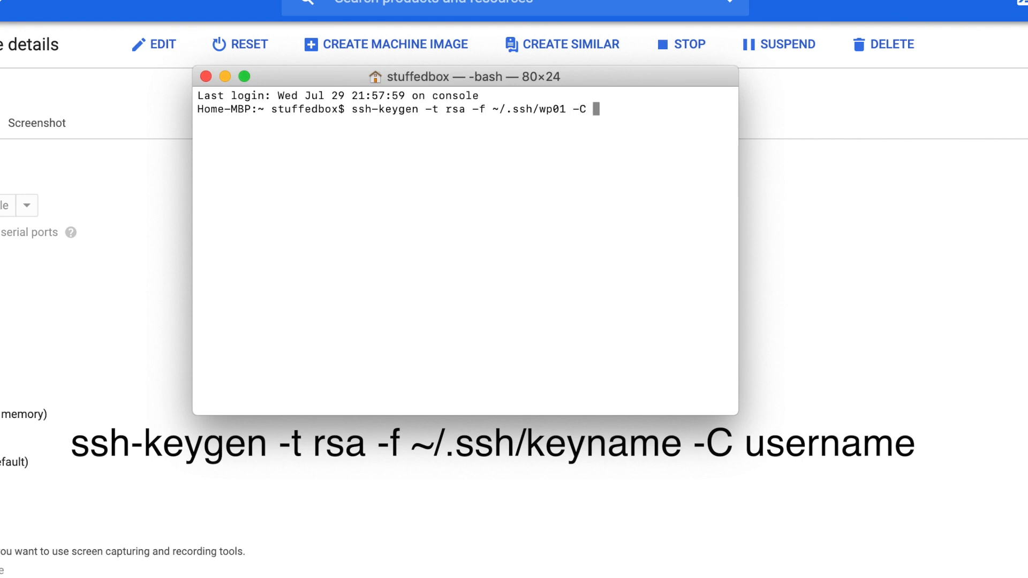
text(stuffedbox0)
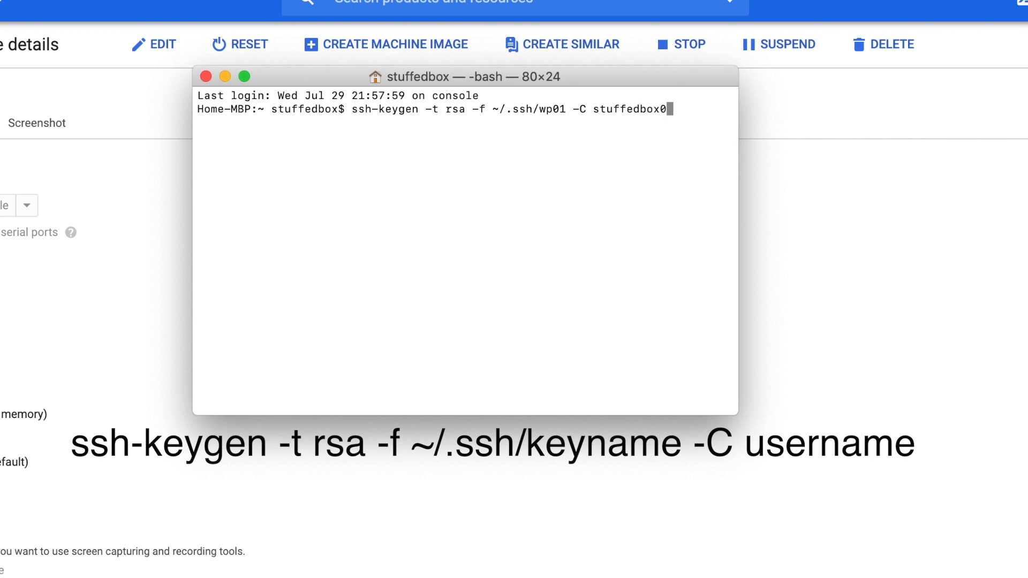
text(1)
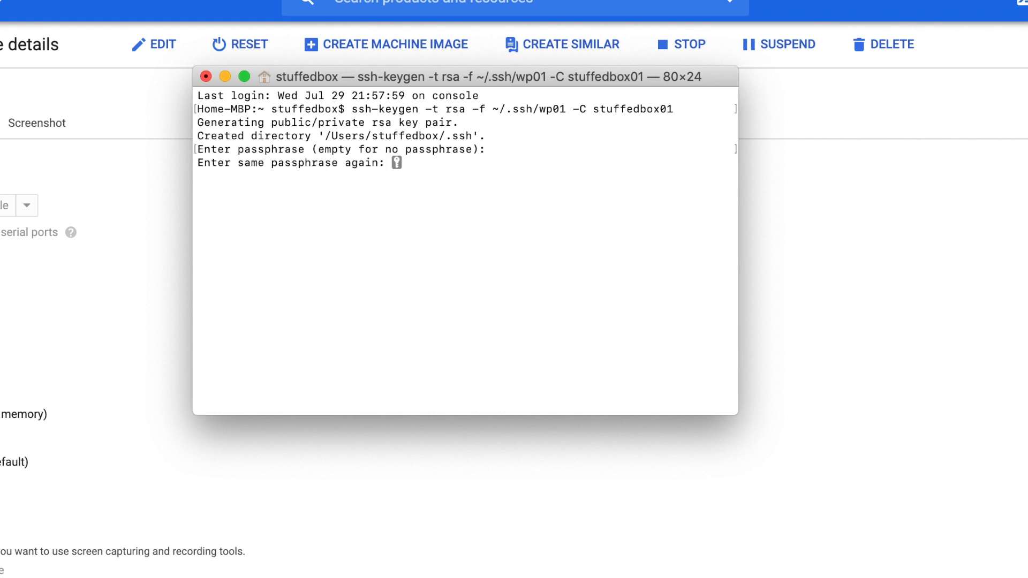
- Confirm the empty passphrase, then cat /Users/stuffedbox/.ssh/wp01.pub
key(enter)
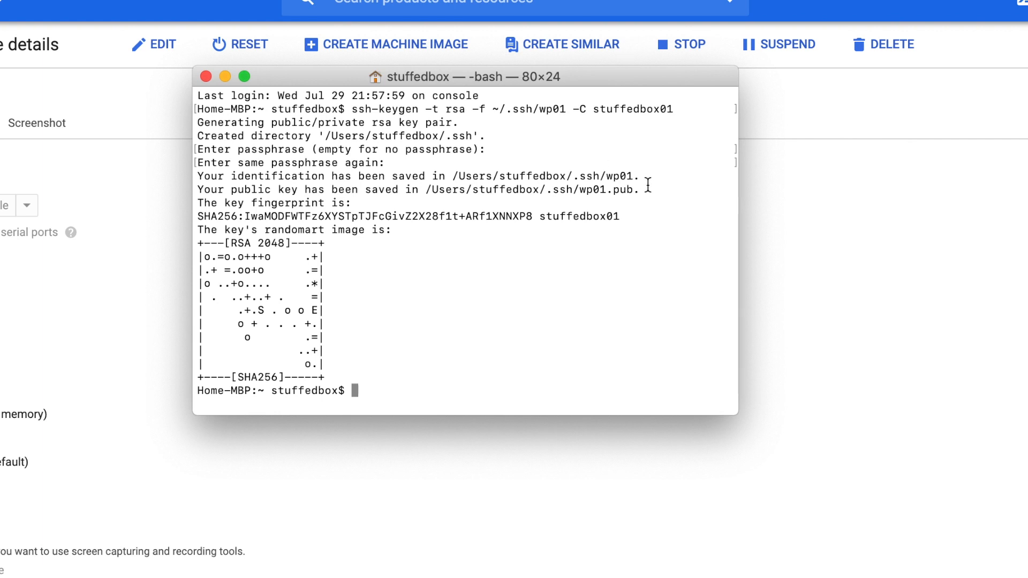
drag(427, 190, 640, 190)
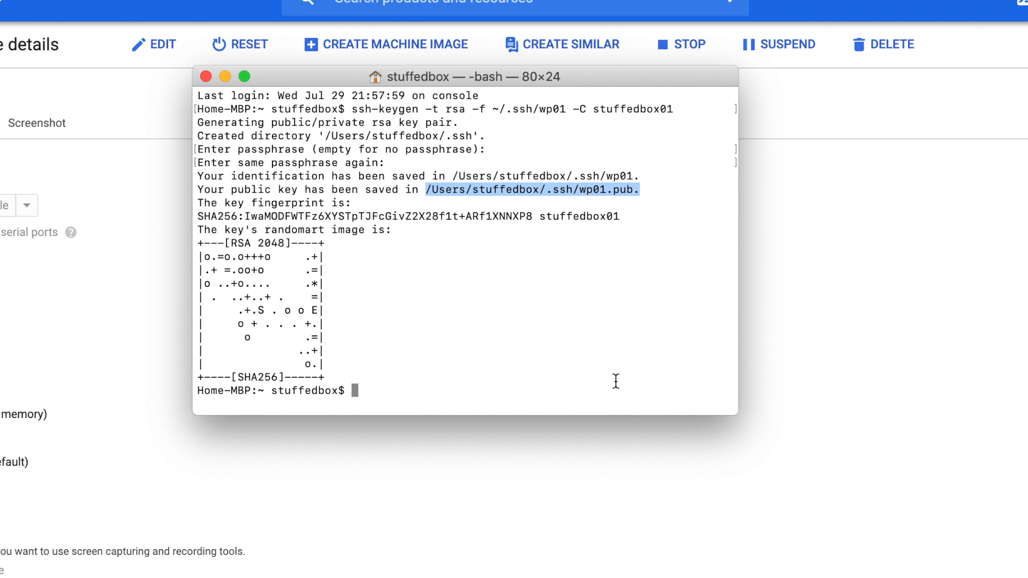
text(cat)
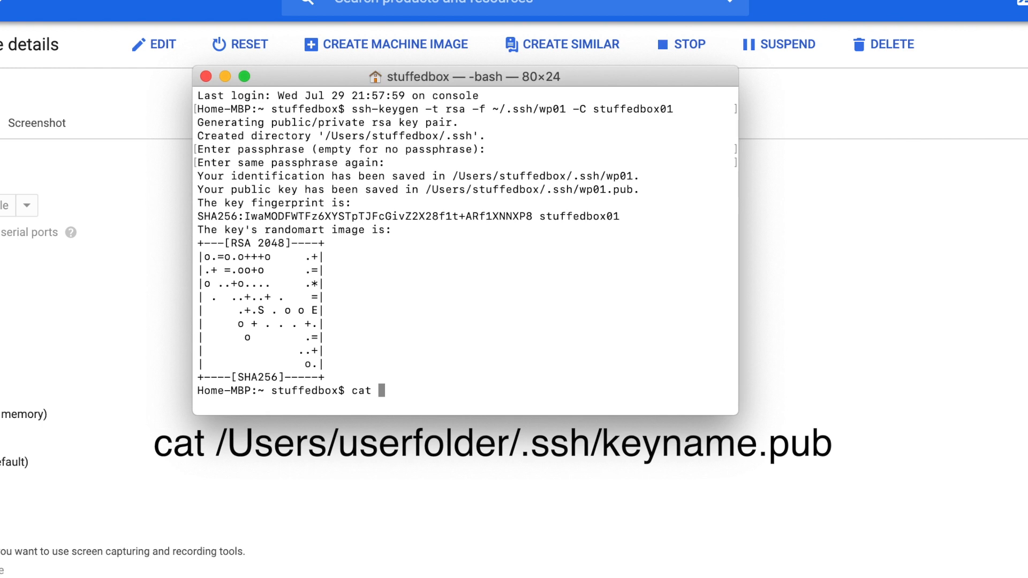
text(/Users/stuffedbox/.ssh/wp01.pub)
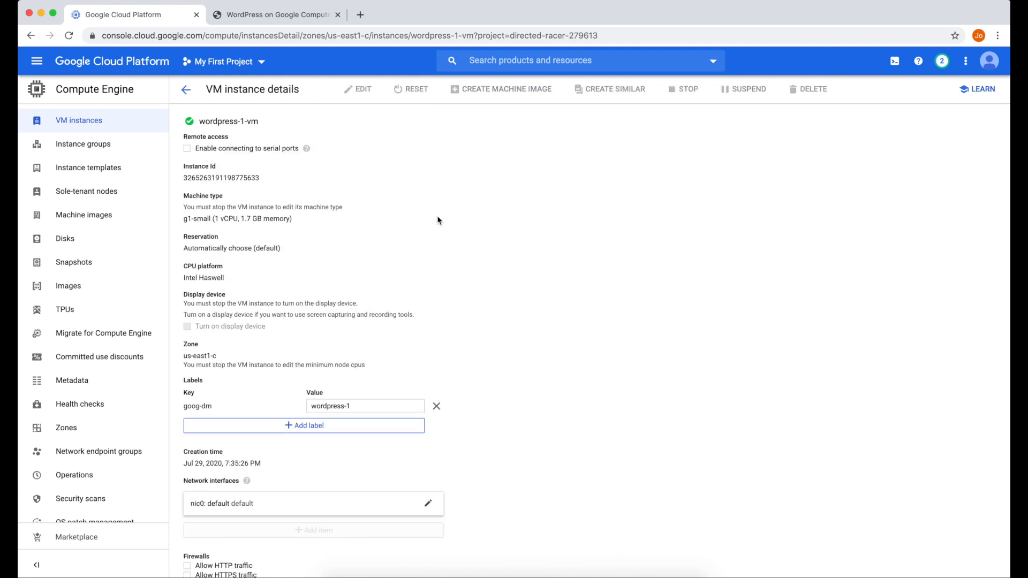
- Save the new SSH key for stuffedbox01 on wordpress-1-vm and find external IP 35.231.184.232
scroll(down, 3)
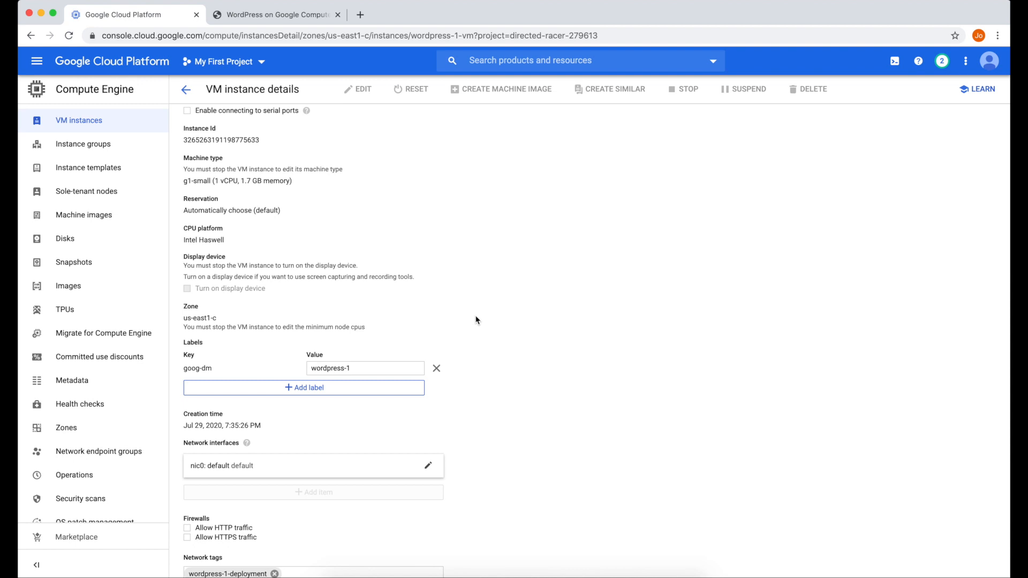
scroll(down, 3)
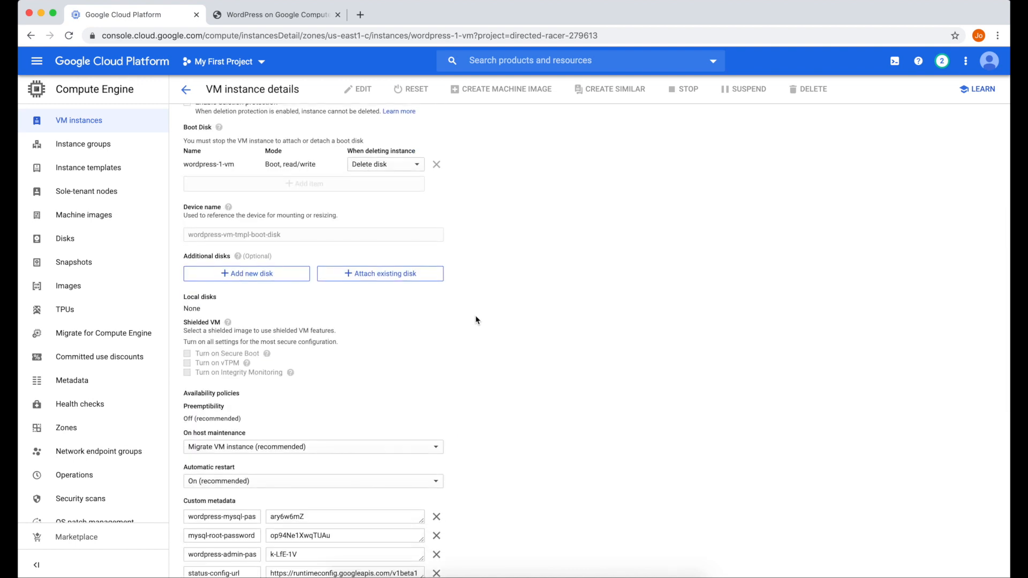
scroll(down, 3)
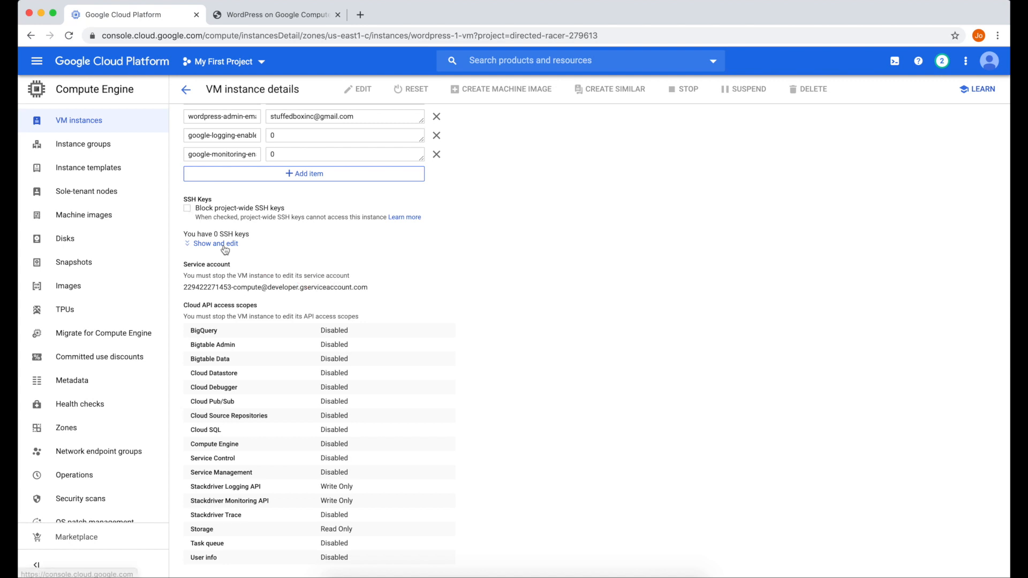
click(216, 243)
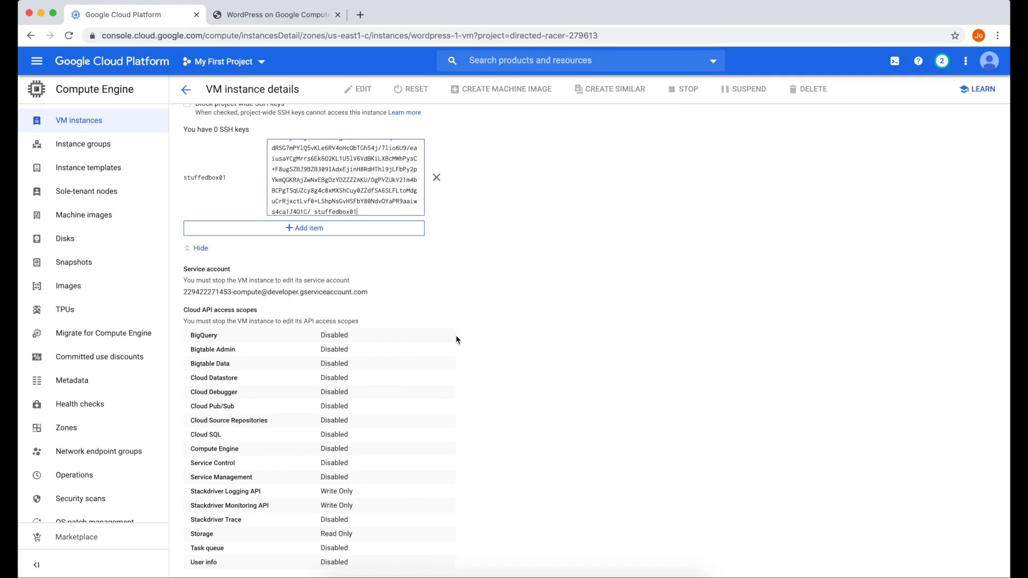
scroll(down, 3)
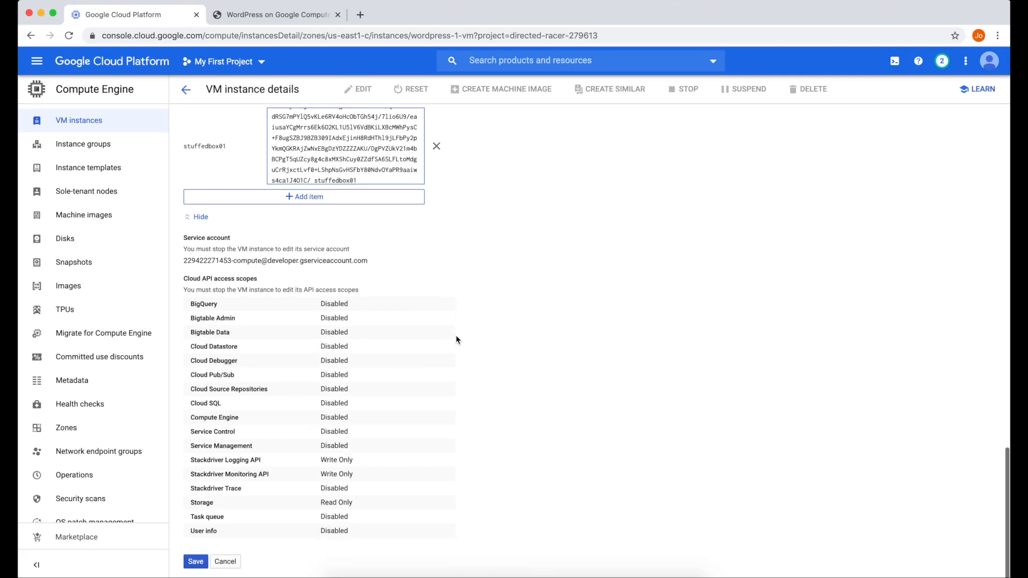
click(195, 561)
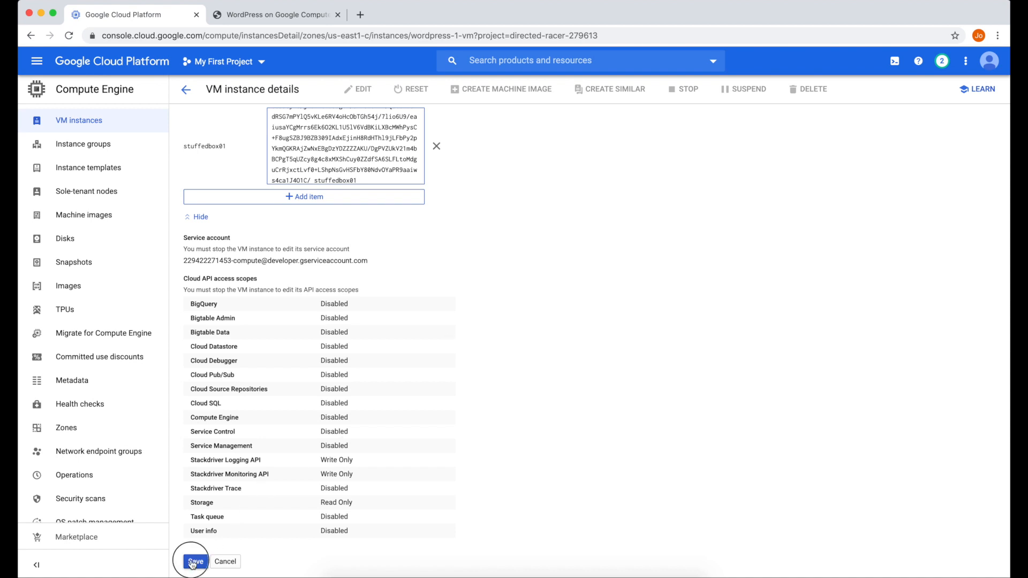
click(195, 562)
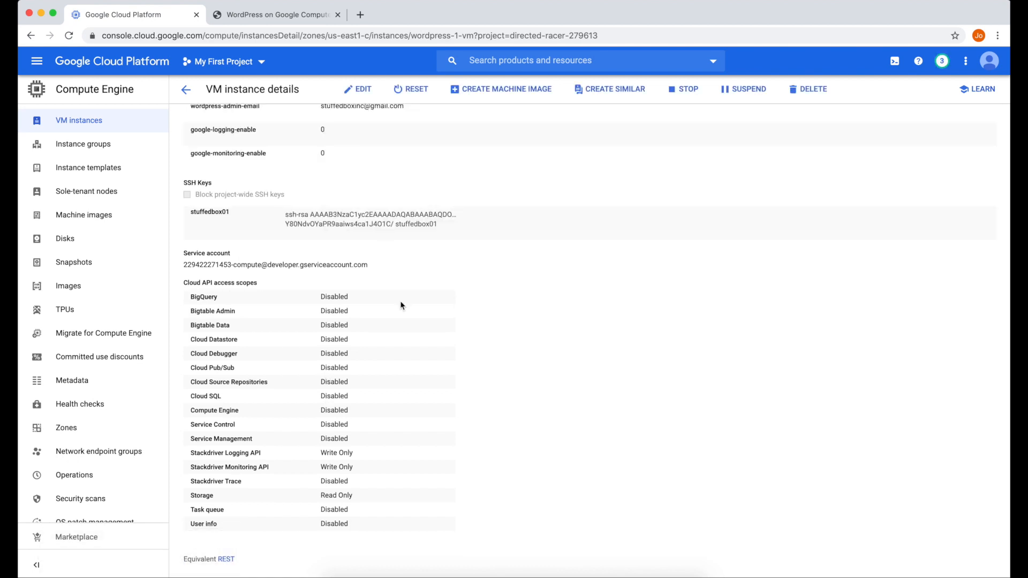
scroll(up, 3)
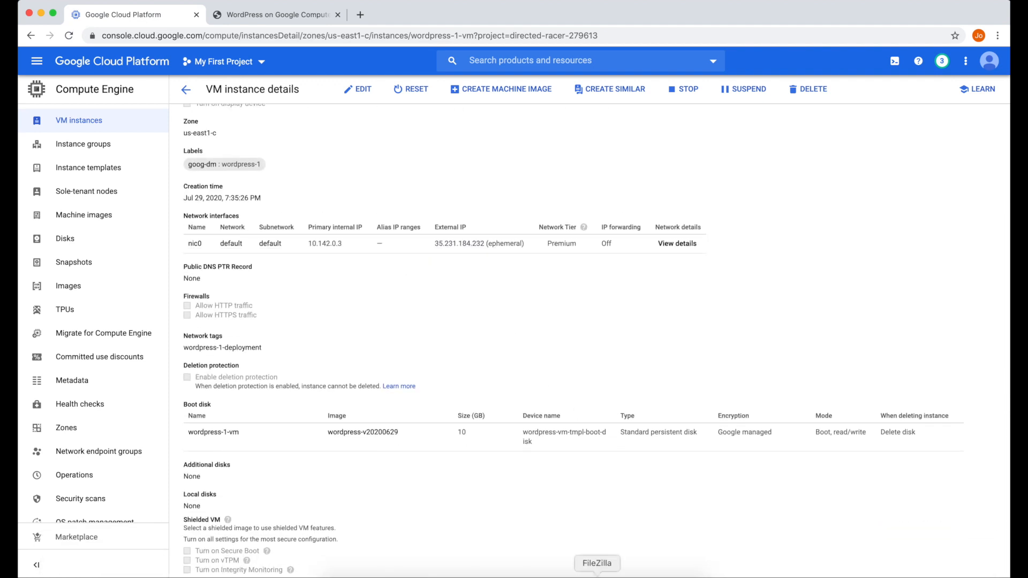
- Create a new wp01 site in Site Manager using SFTP to host 35.231.184.232
click(597, 563)
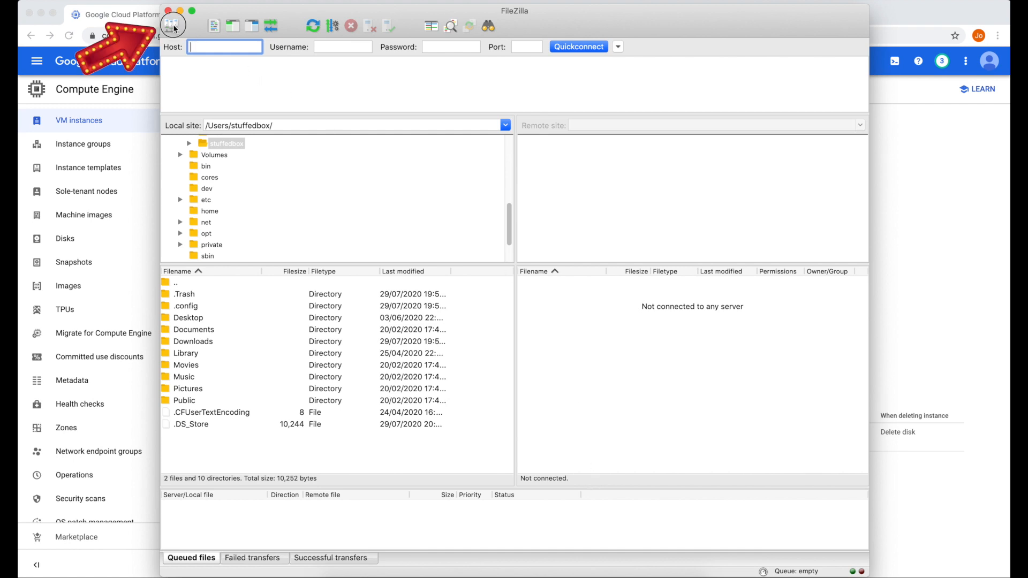
click(173, 25)
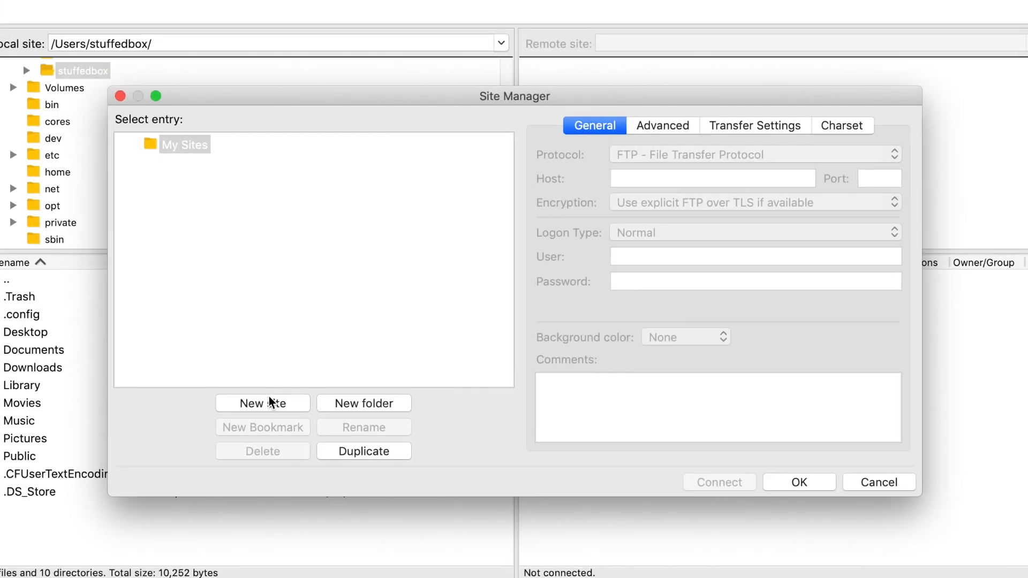
click(262, 402)
text(wp01)
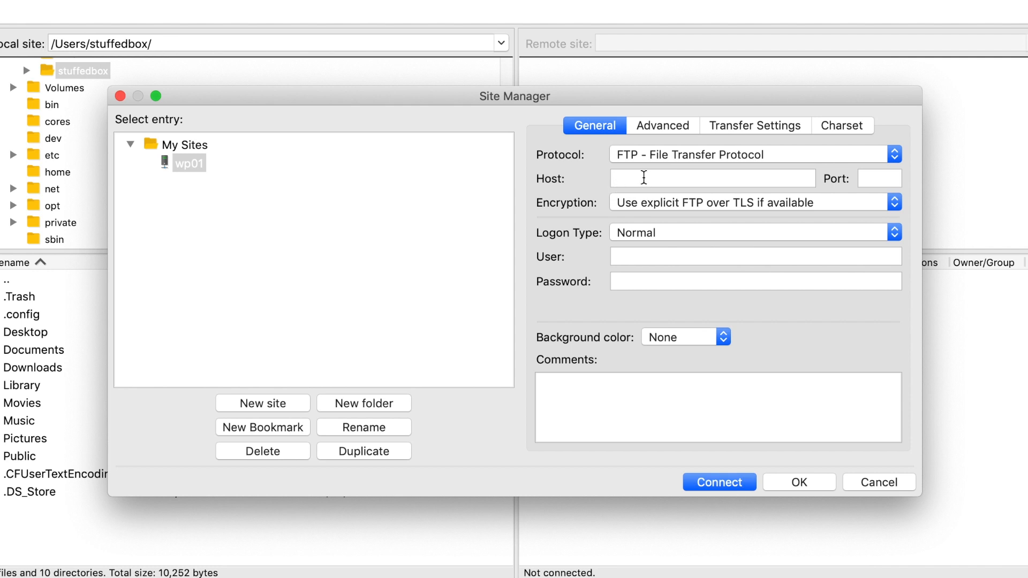
click(754, 154)
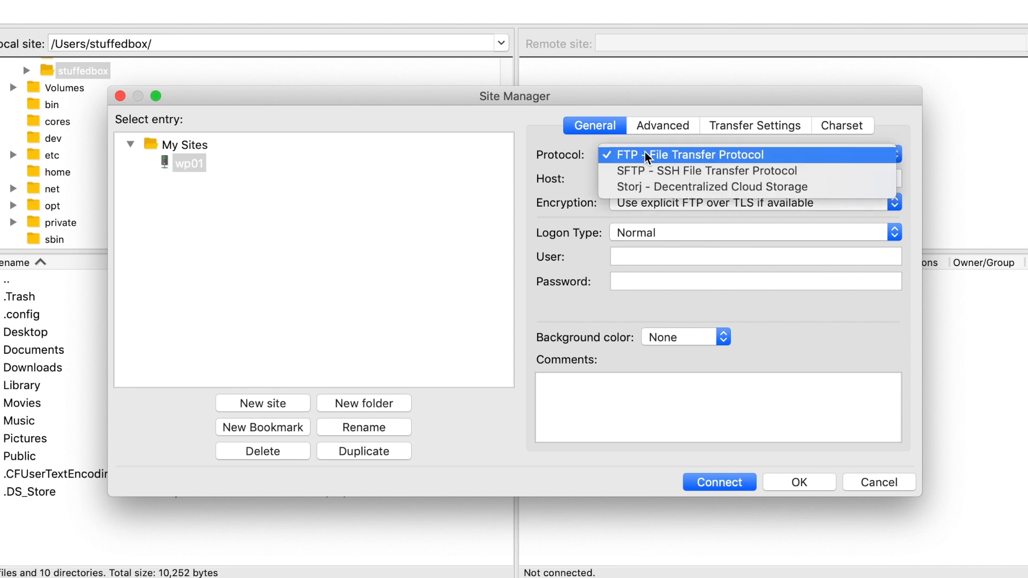
click(703, 171)
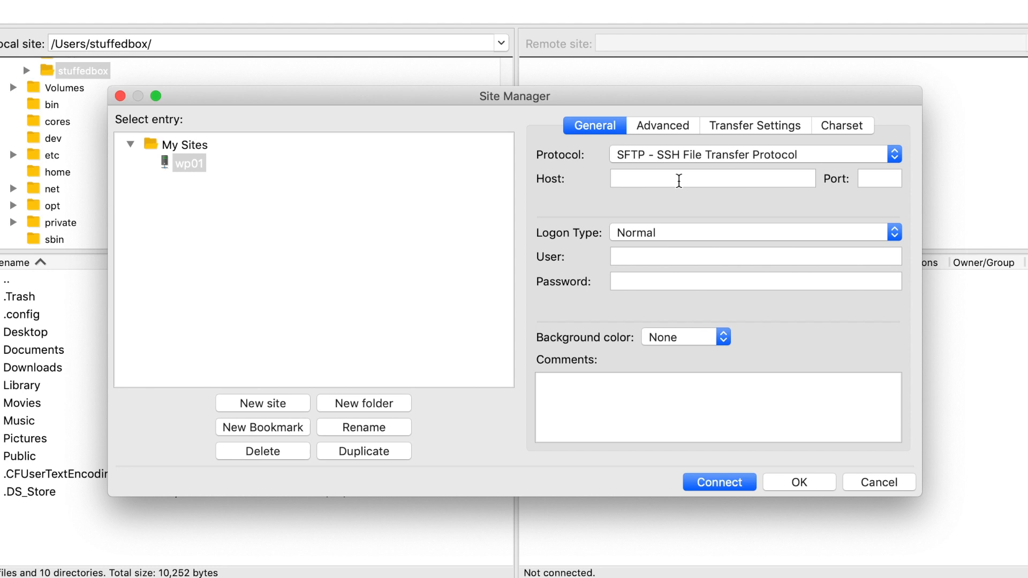
text(35.231.184.132)
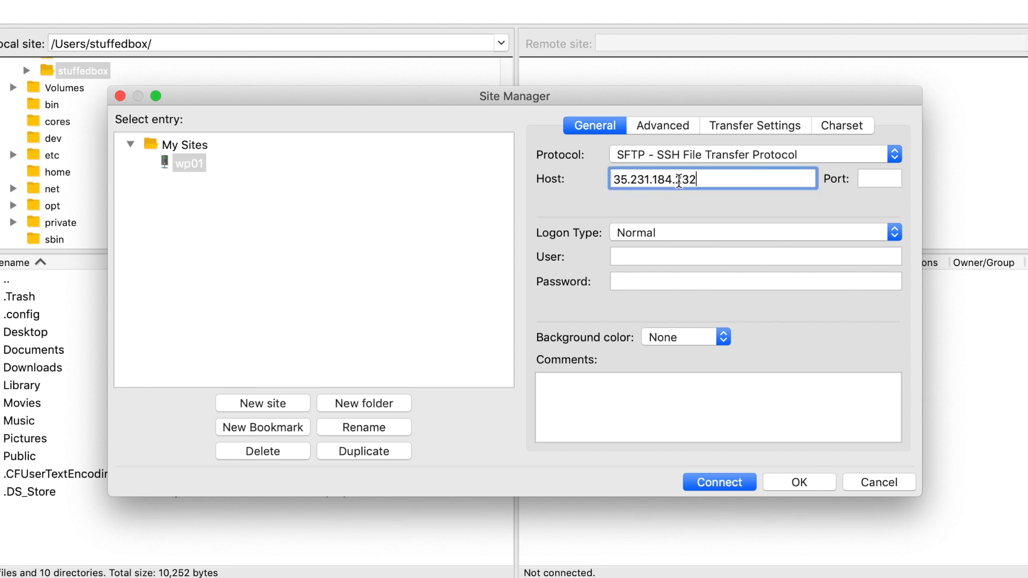
text(2)
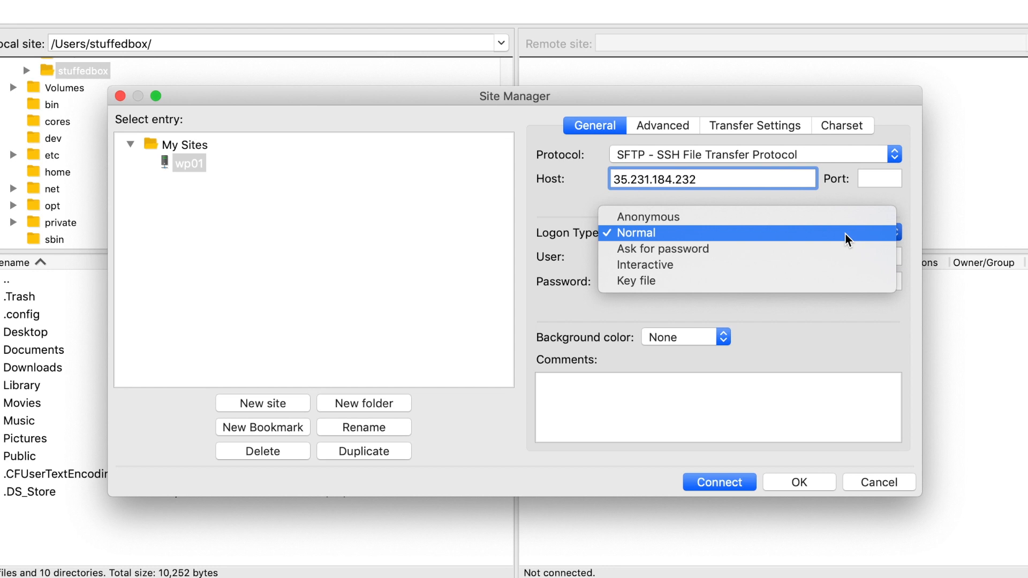
- Set key-file logon for user stuffedbox01 and browse for the key file
click(636, 281)
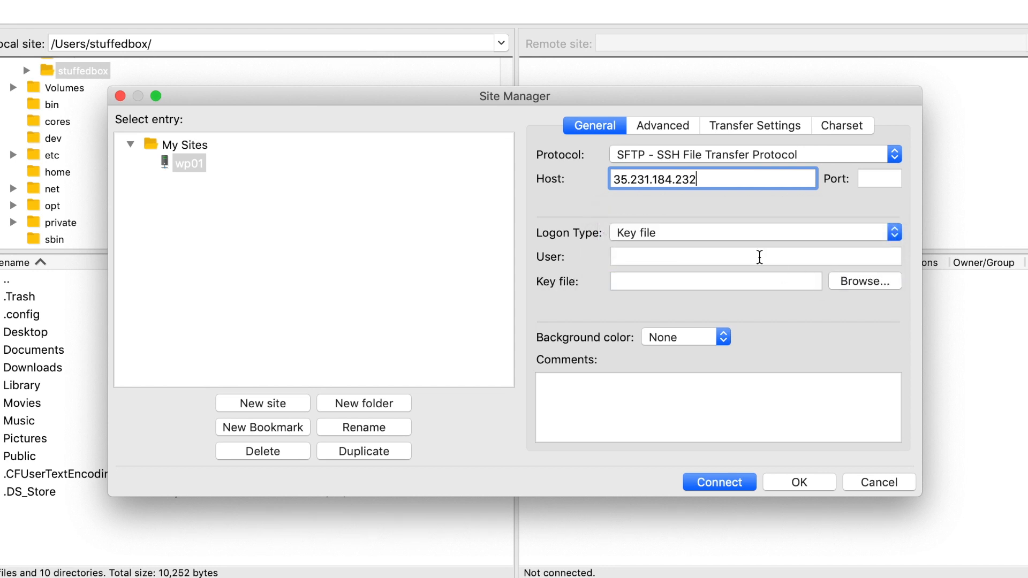
click(756, 256)
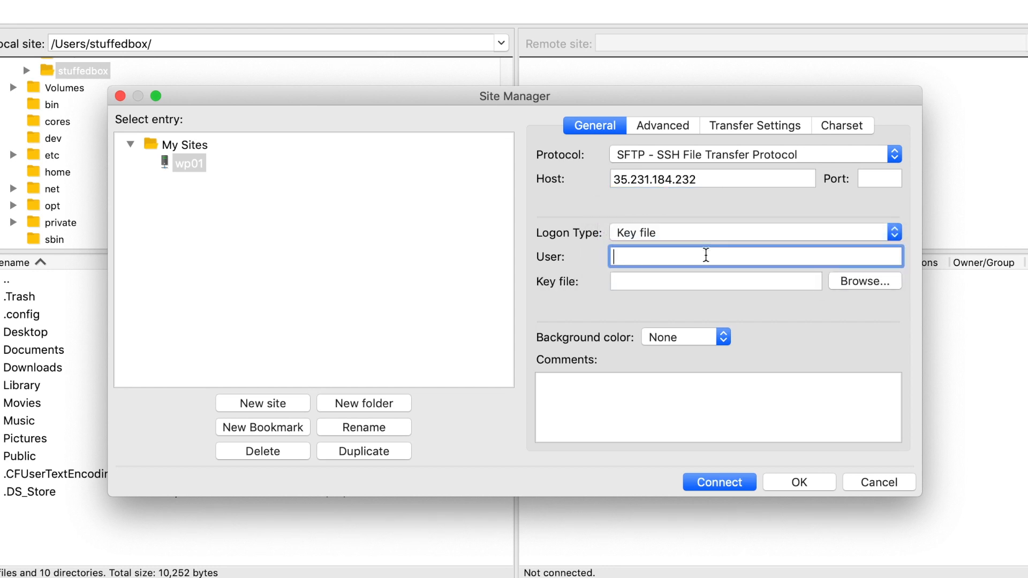
text(stuffedbox-)
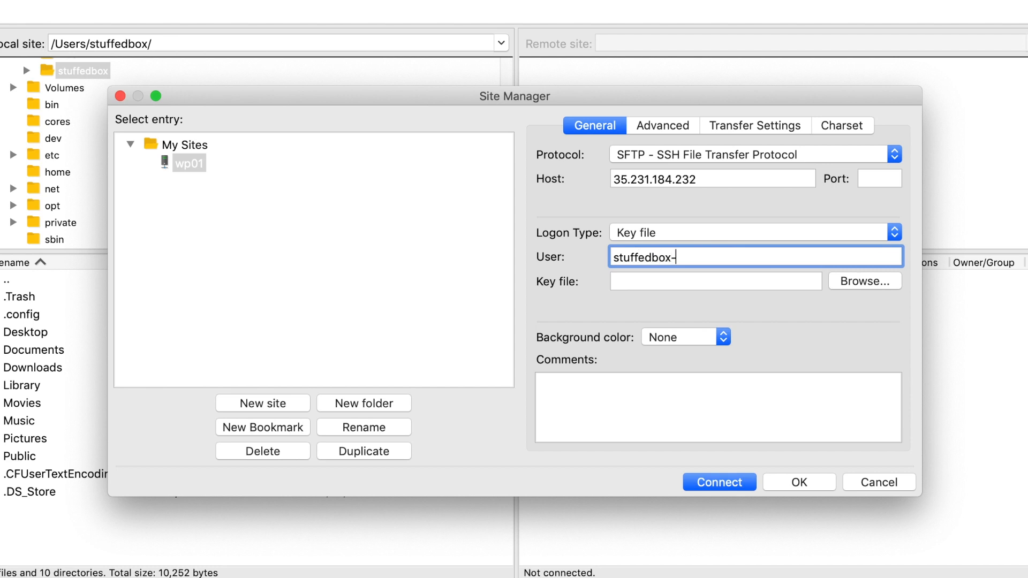
text(01)
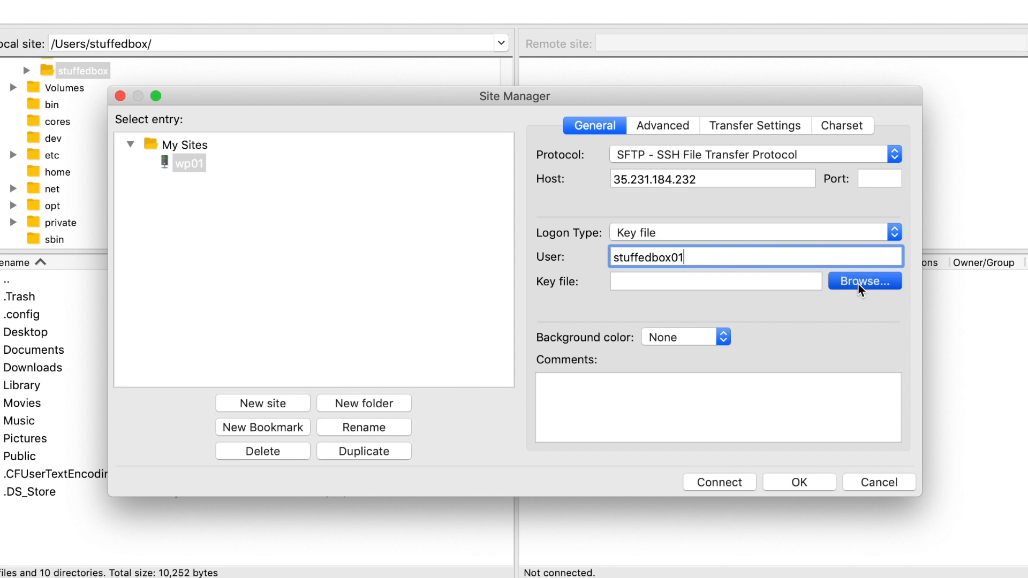
click(864, 280)
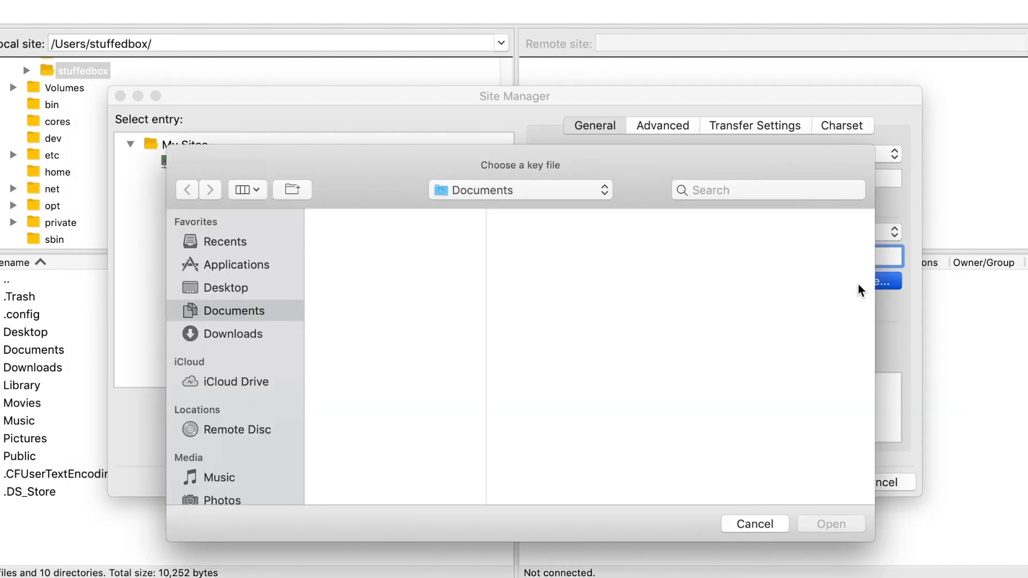
- Select the wp01 private key from the hidden ~/.ssh folder as the site's key file
click(518, 190)
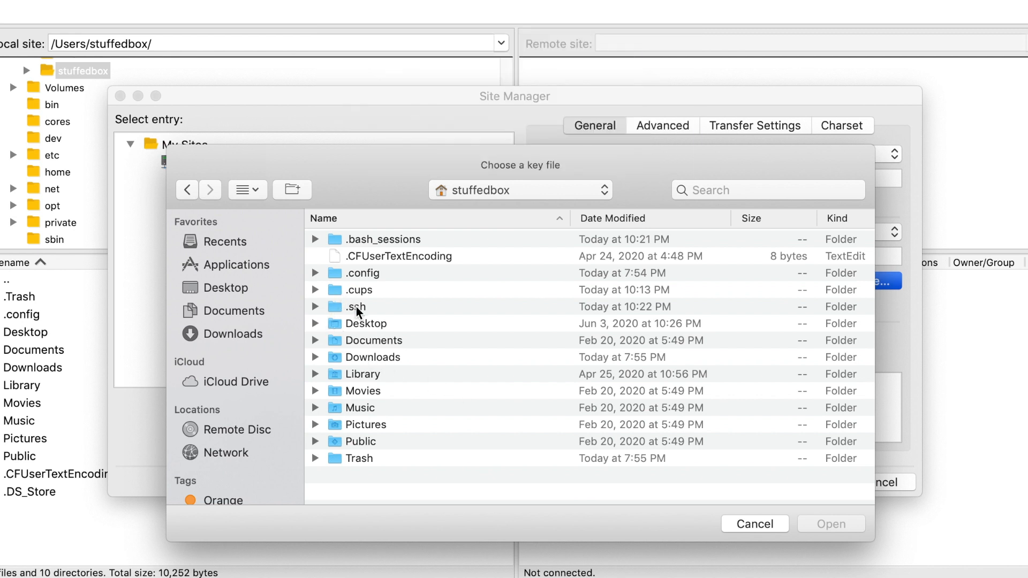
click(354, 306)
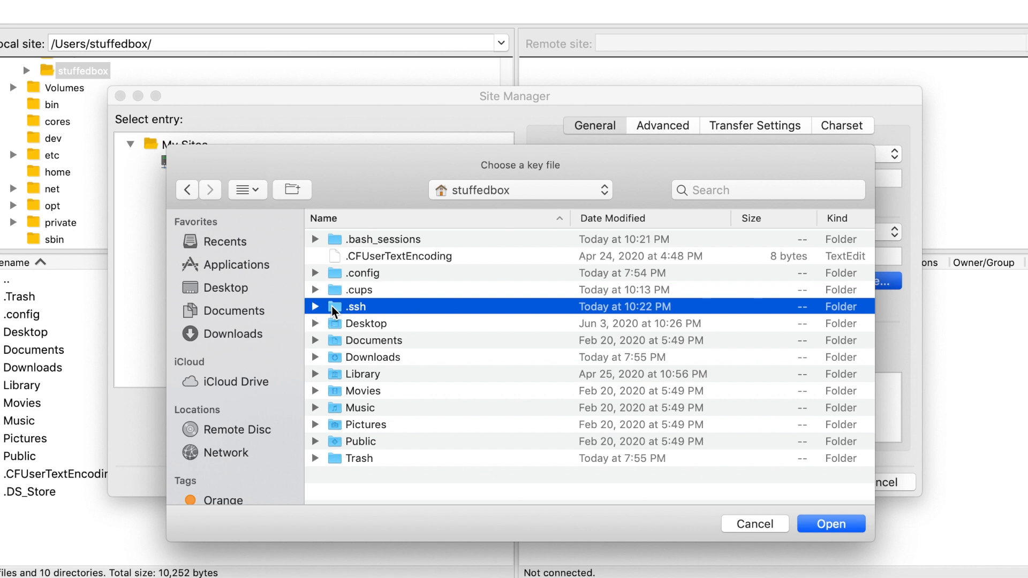
double_click(354, 306)
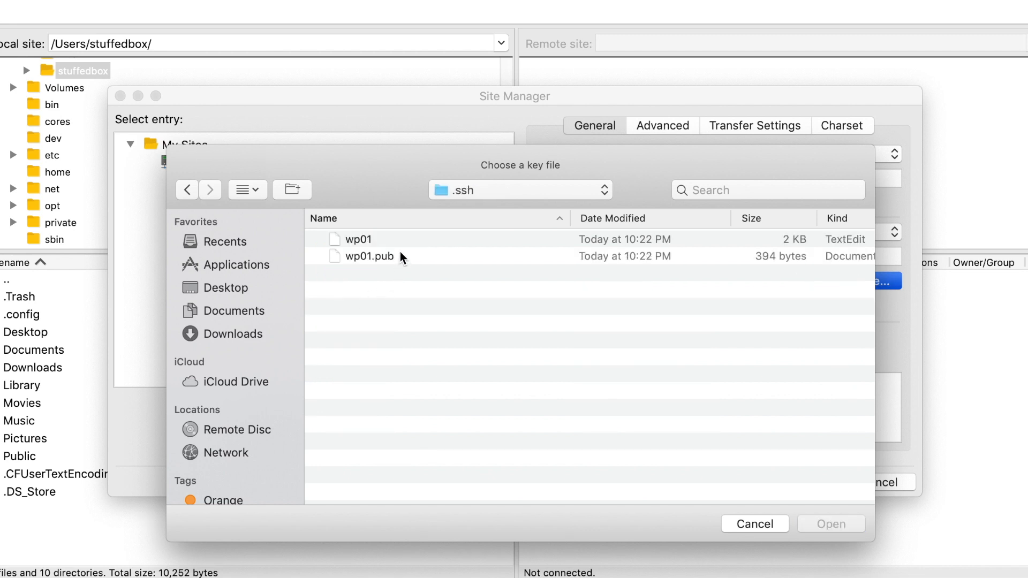
click(358, 238)
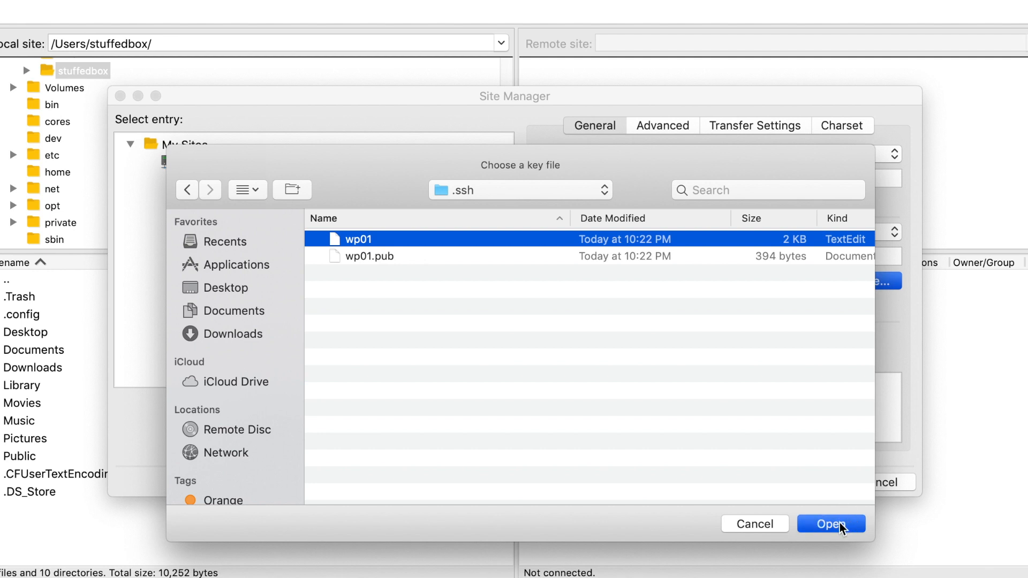
click(830, 524)
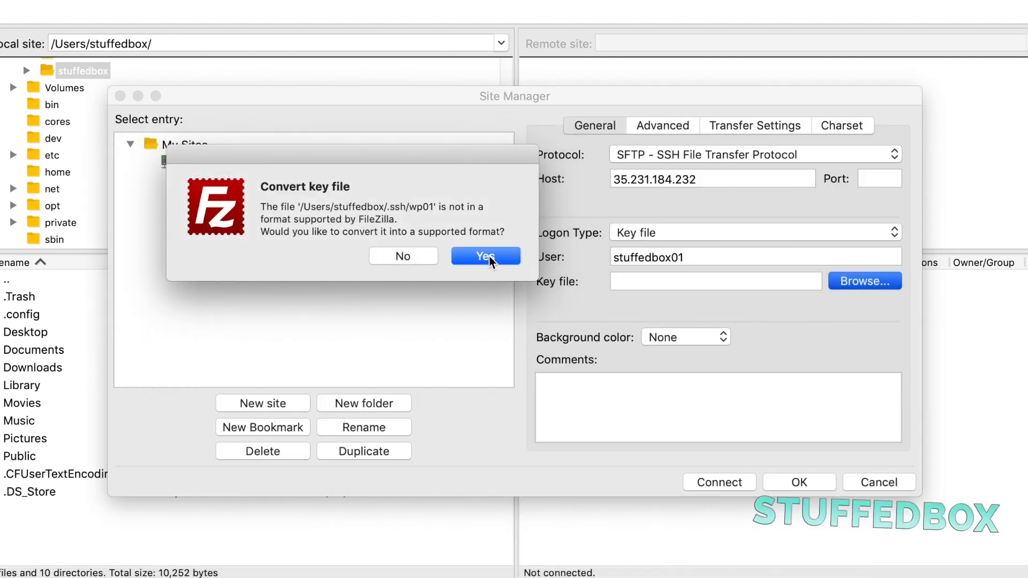
- Convert the key to wp01_converted_file and save the site with passwords remembered
click(485, 256)
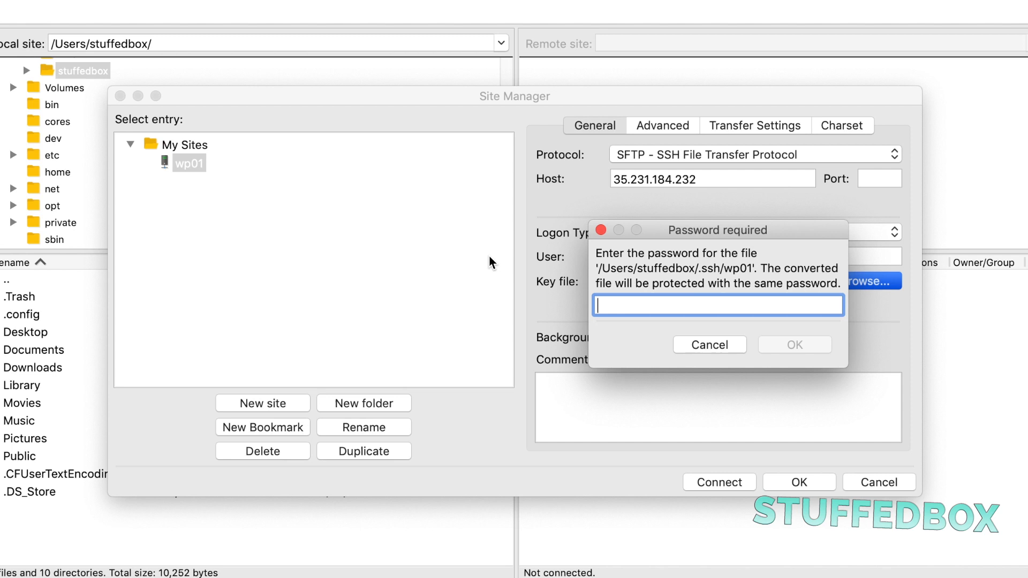
text(•)
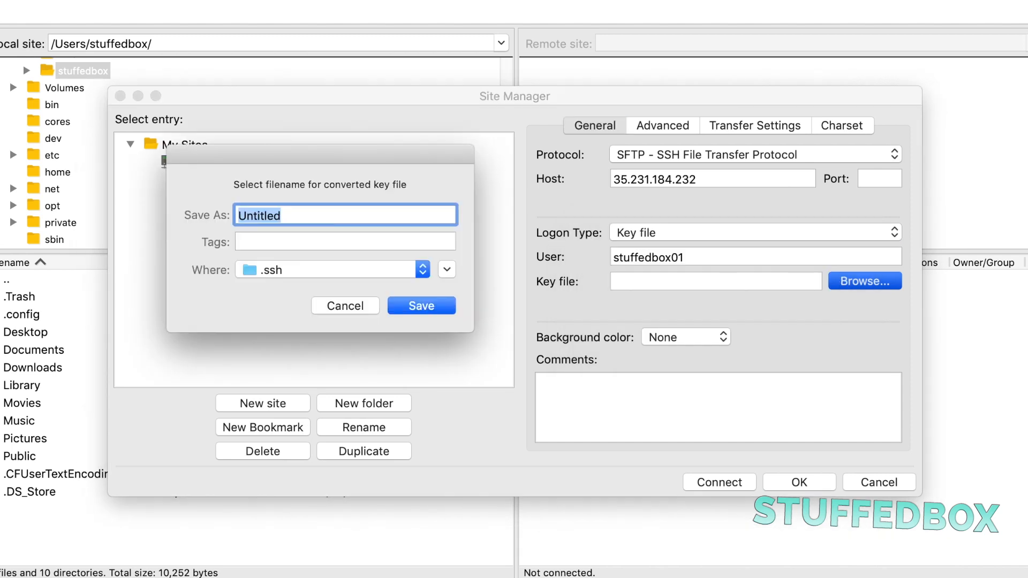
text(wp01_converted_f)
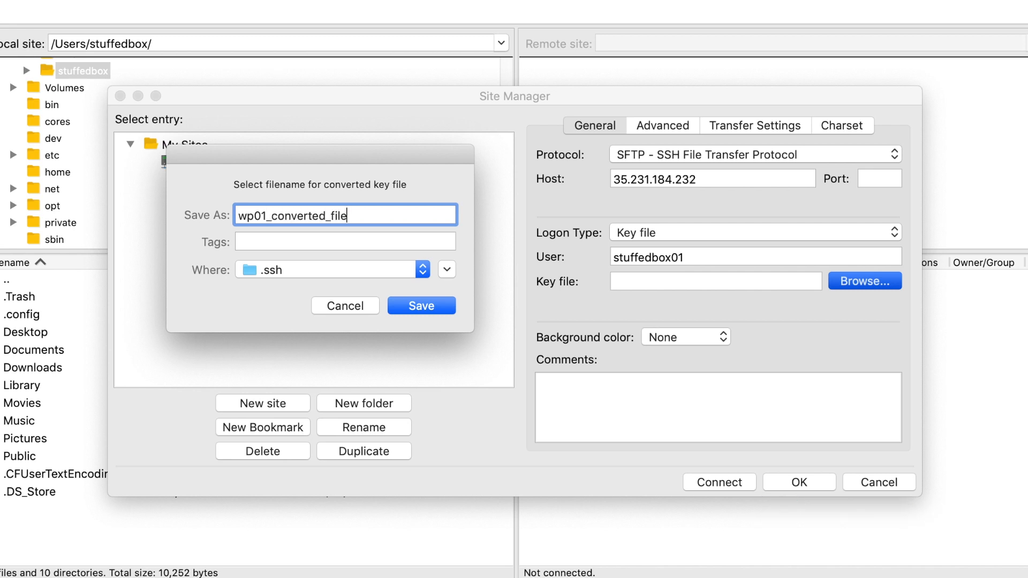
click(421, 306)
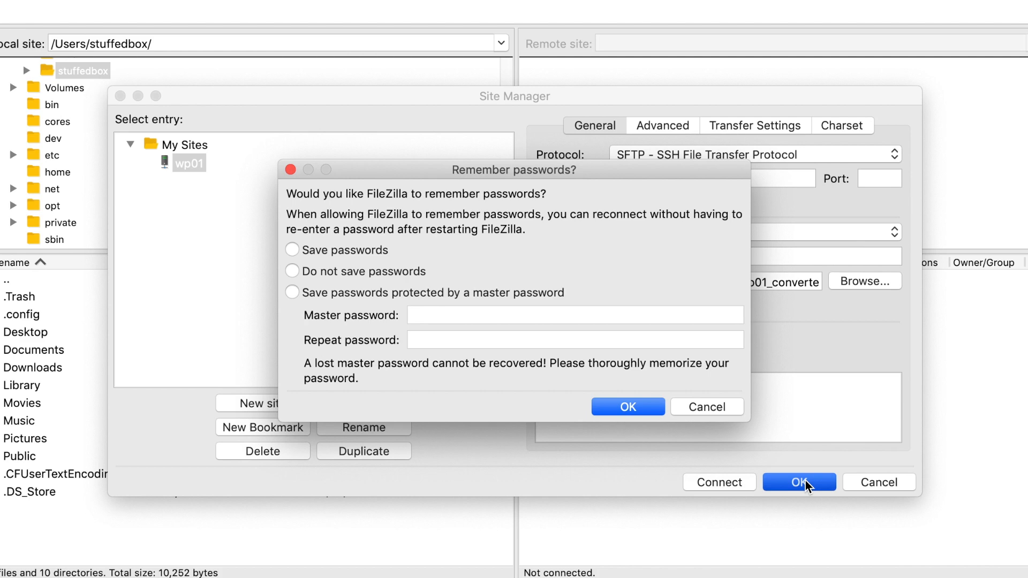
click(293, 250)
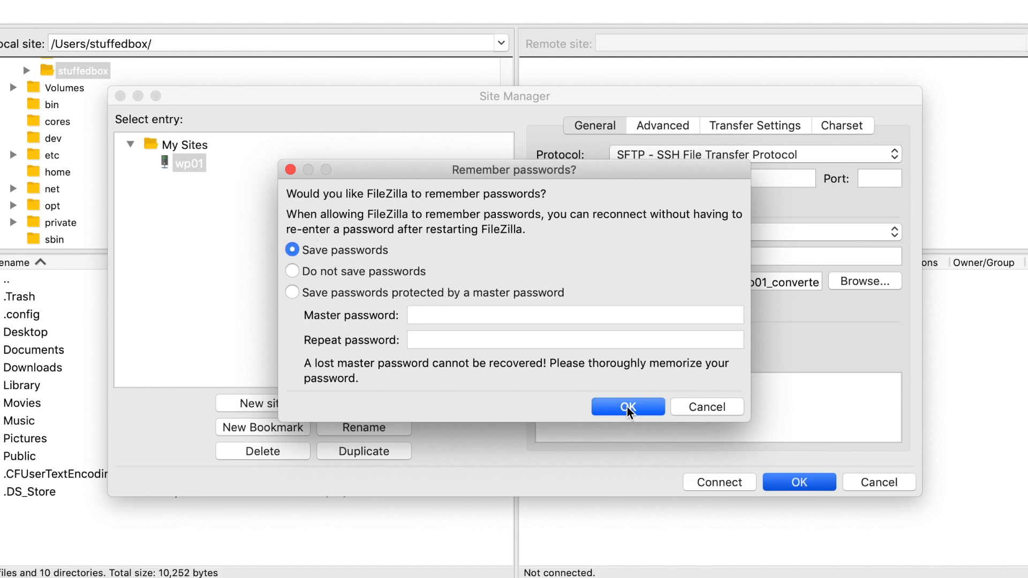
click(627, 406)
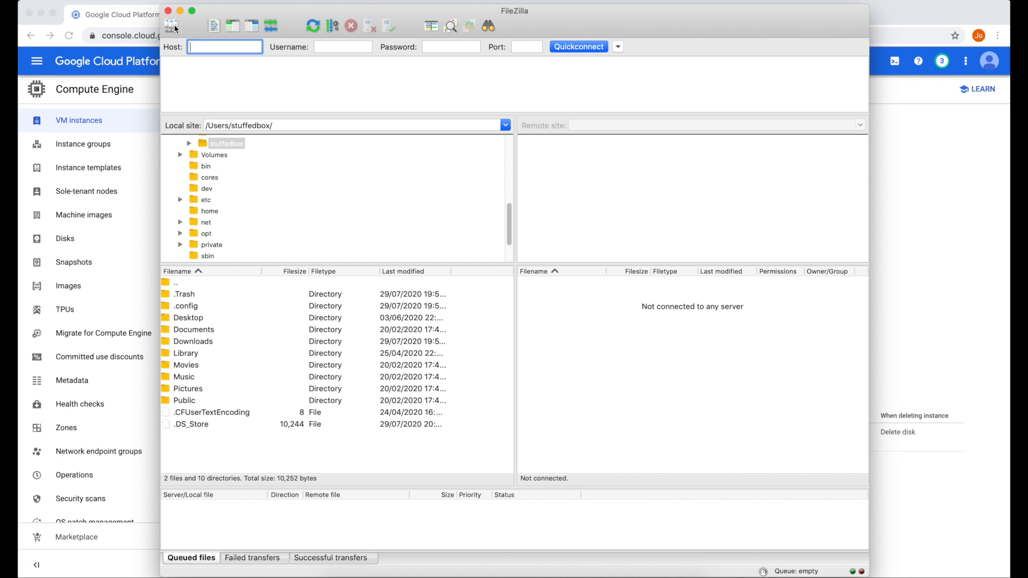
- Connect to the wp01 site, always trusting its host key and submitting the key passphrase
click(170, 25)
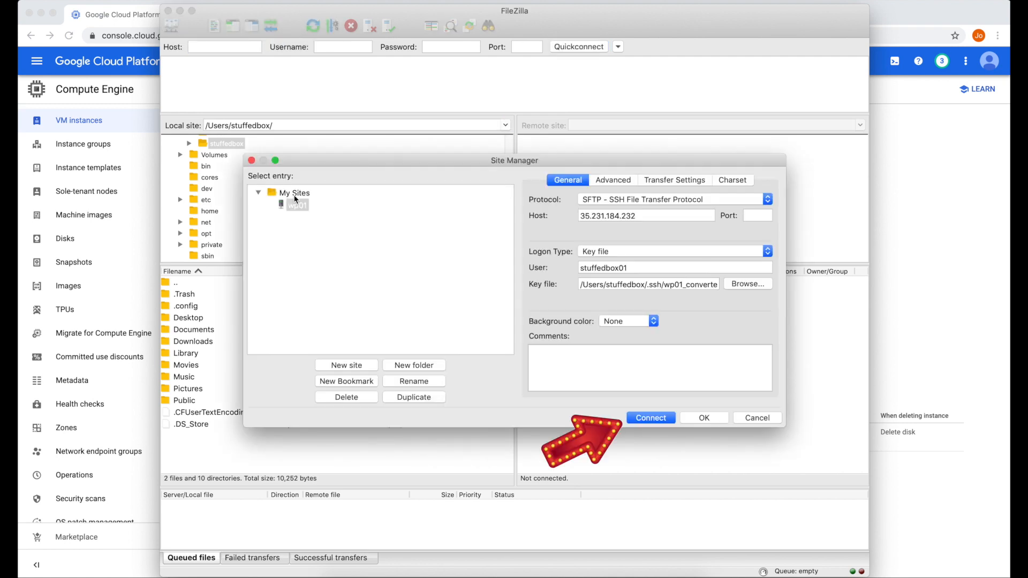
click(650, 417)
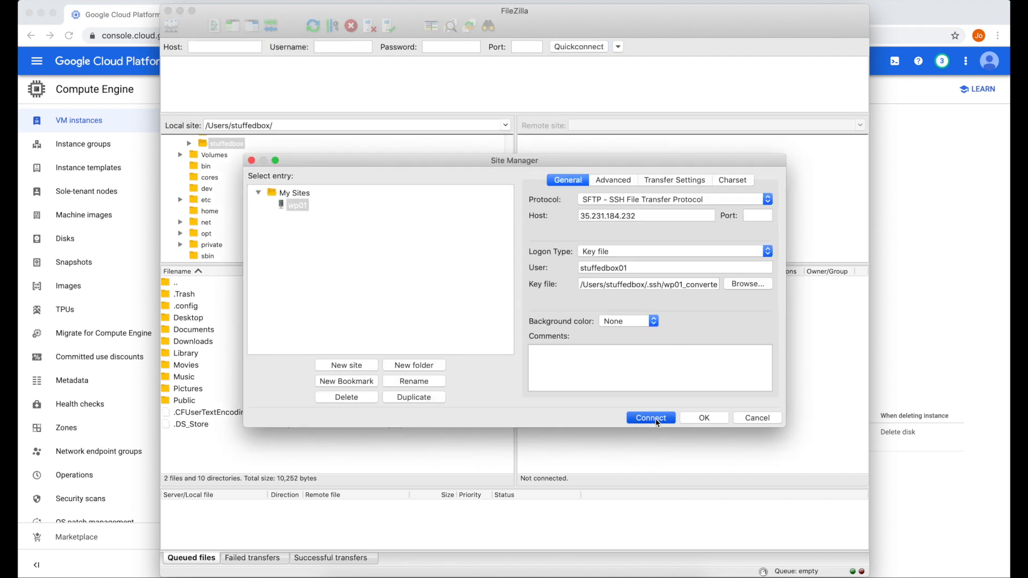
click(650, 418)
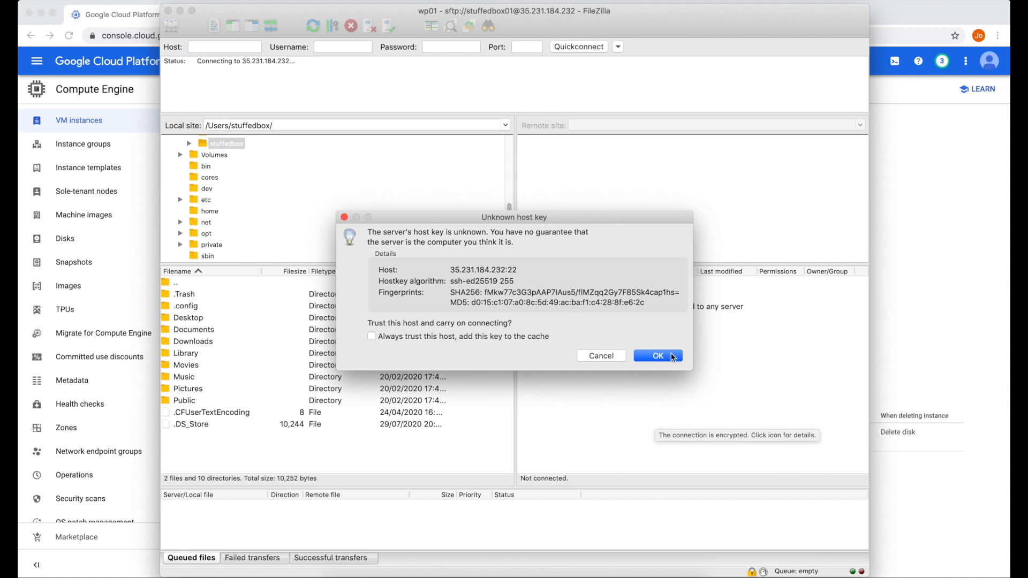
click(371, 336)
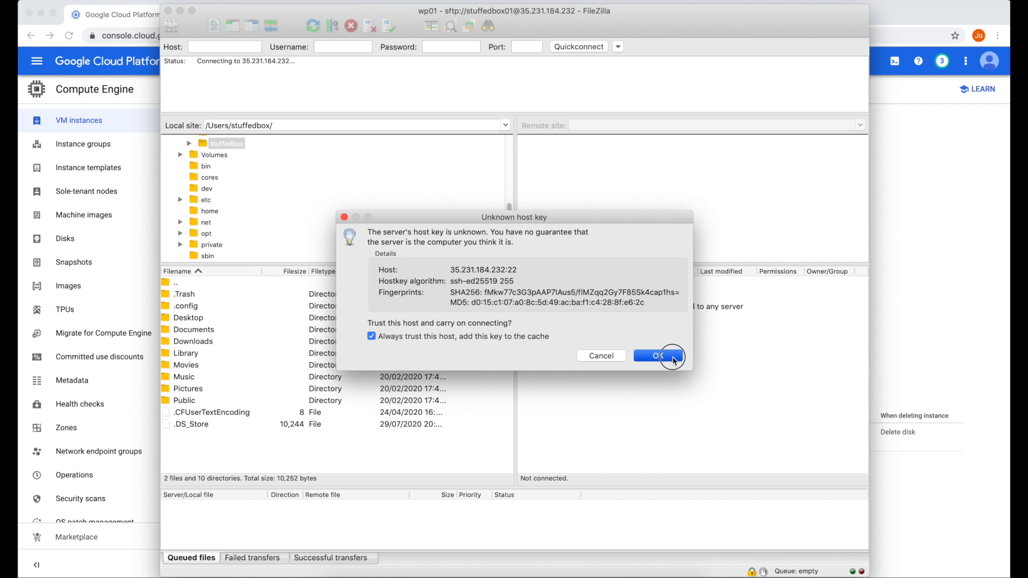
click(661, 355)
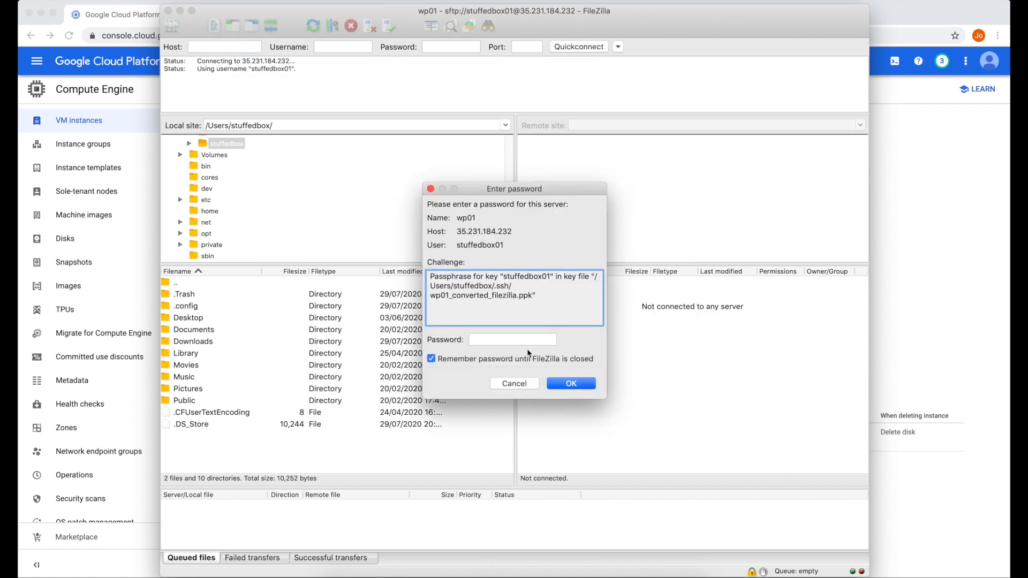
click(513, 339)
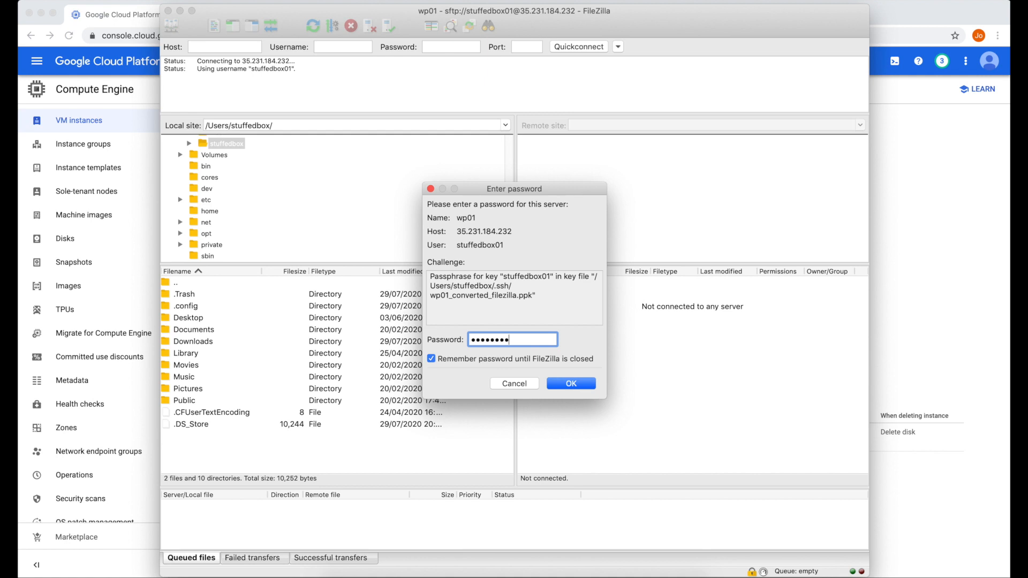
click(570, 382)
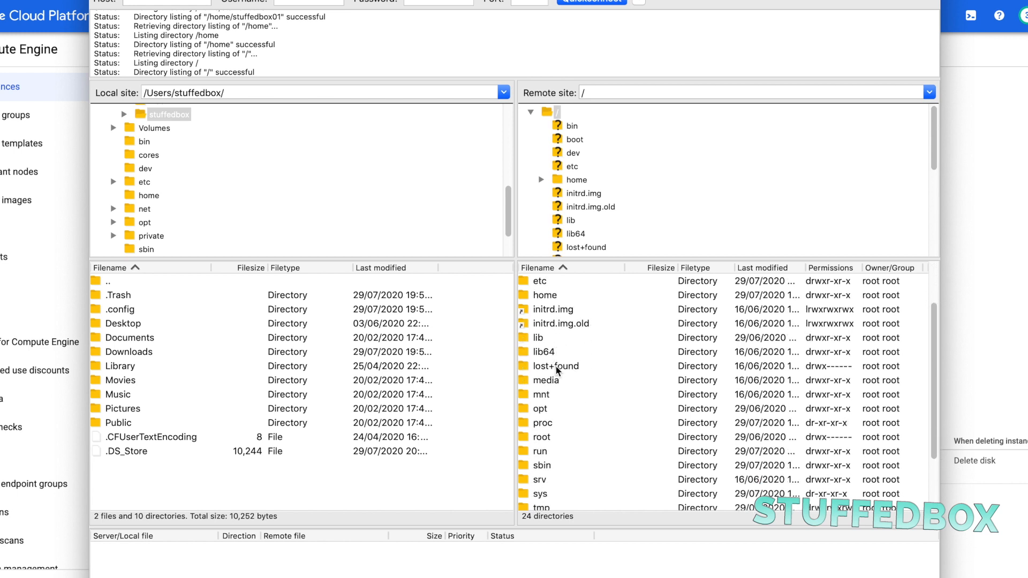
- Navigate the remote pane through var/www/html/wp-content to themes, and select local Downloads
scroll(down, 3)
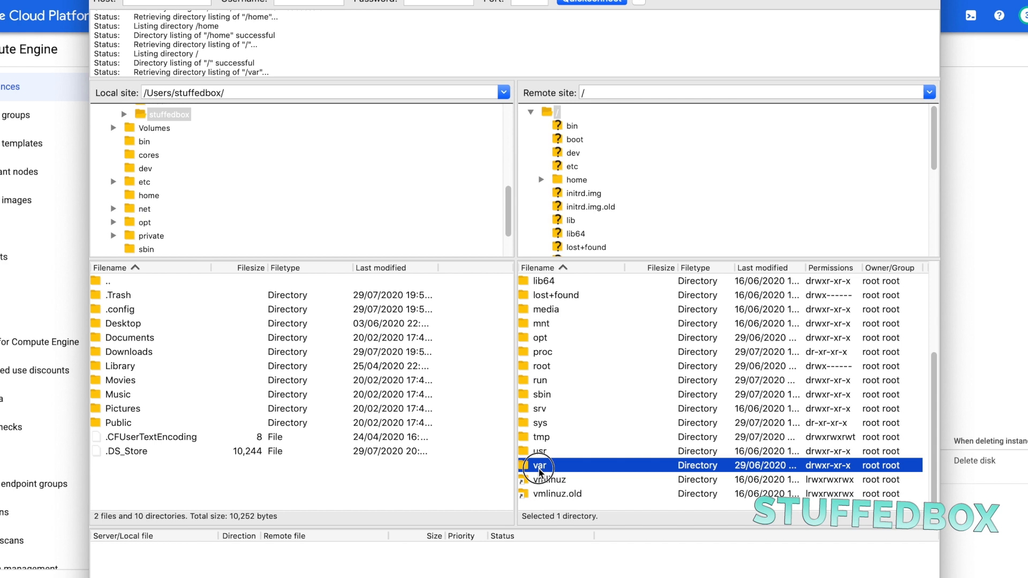
double_click(539, 465)
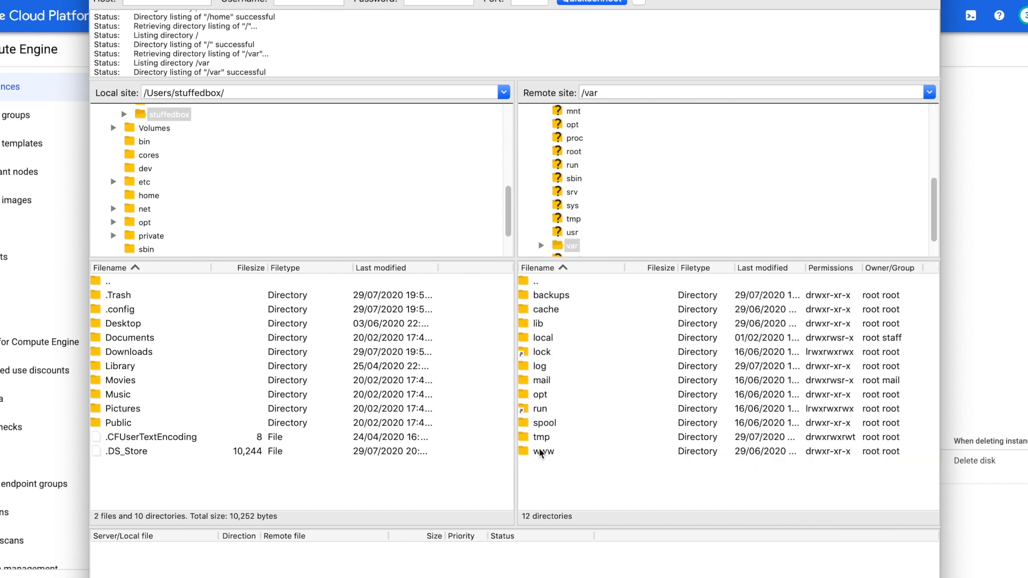
double_click(544, 451)
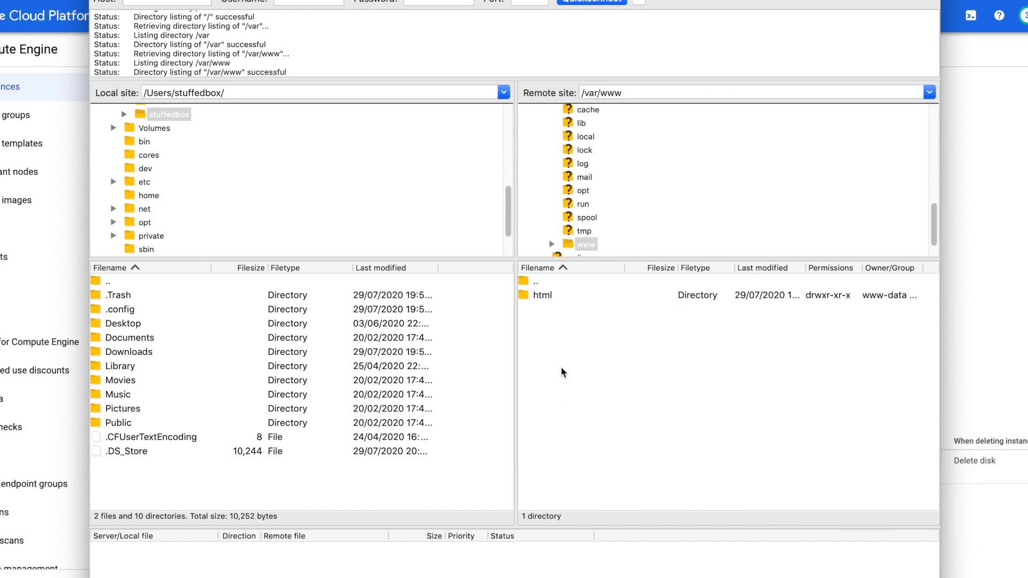
double_click(586, 244)
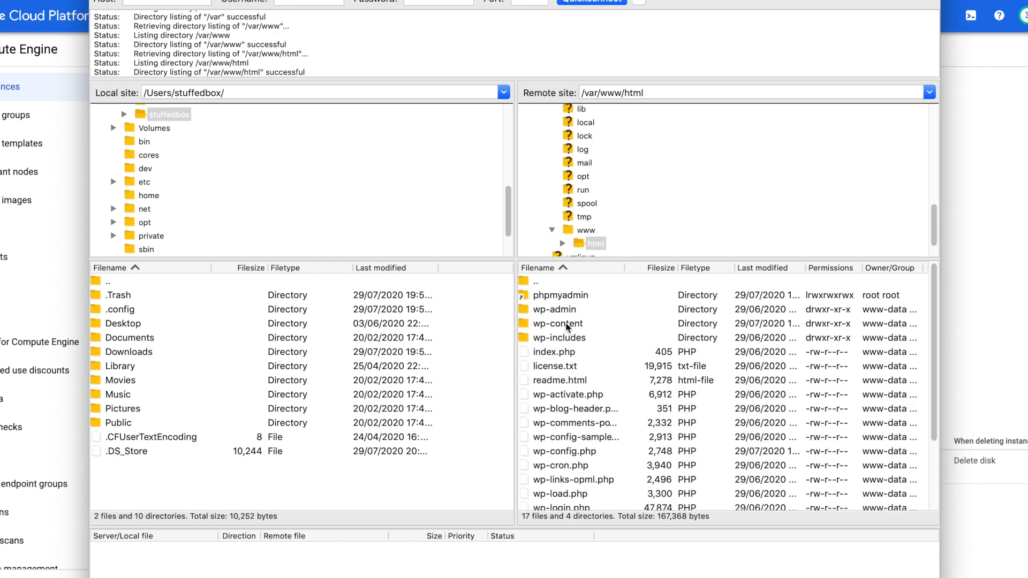
click(557, 324)
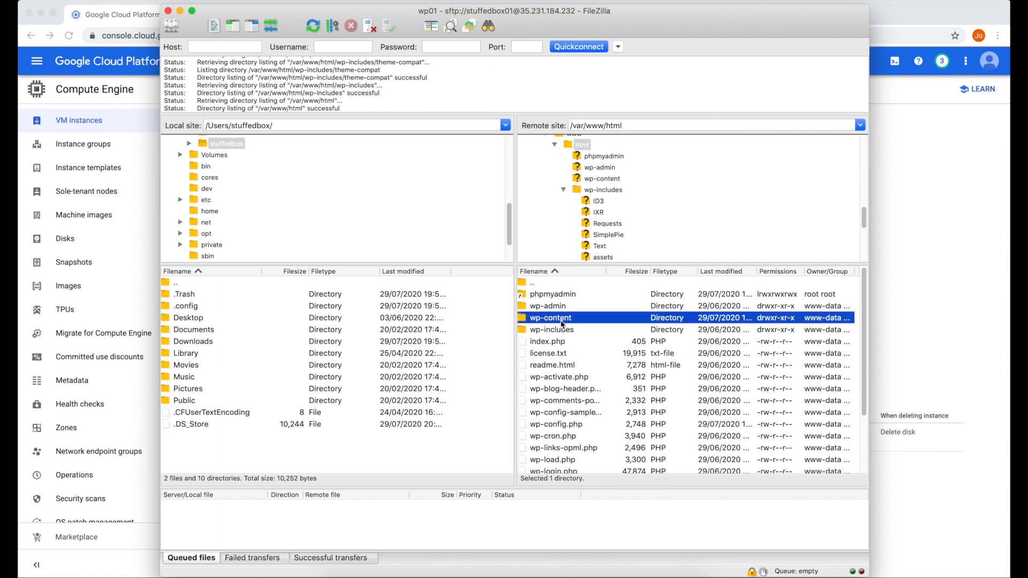
double_click(551, 318)
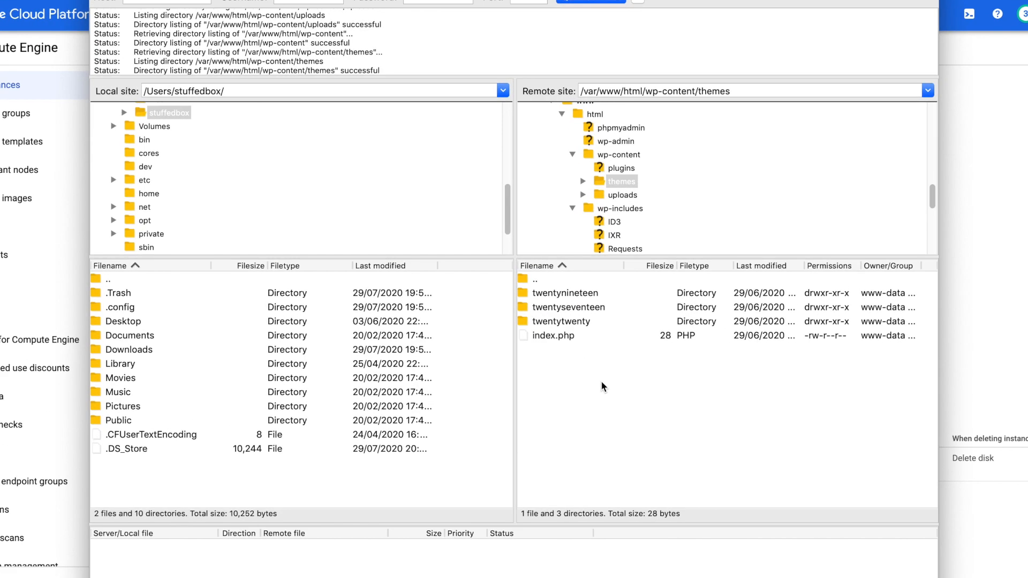
click(129, 350)
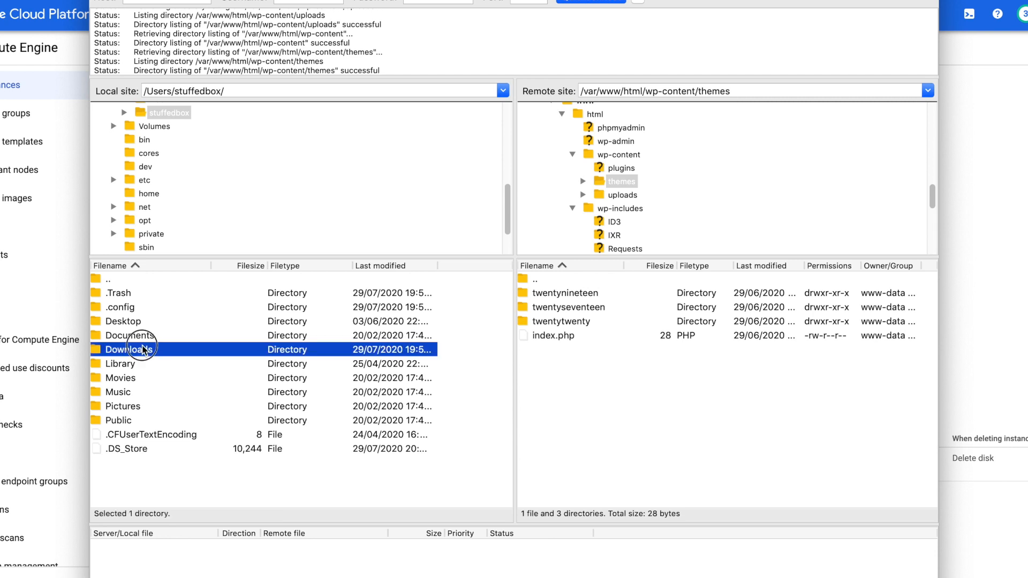
- Open local Downloads and upload the Akella theme folder to themes, which fails
double_click(128, 350)
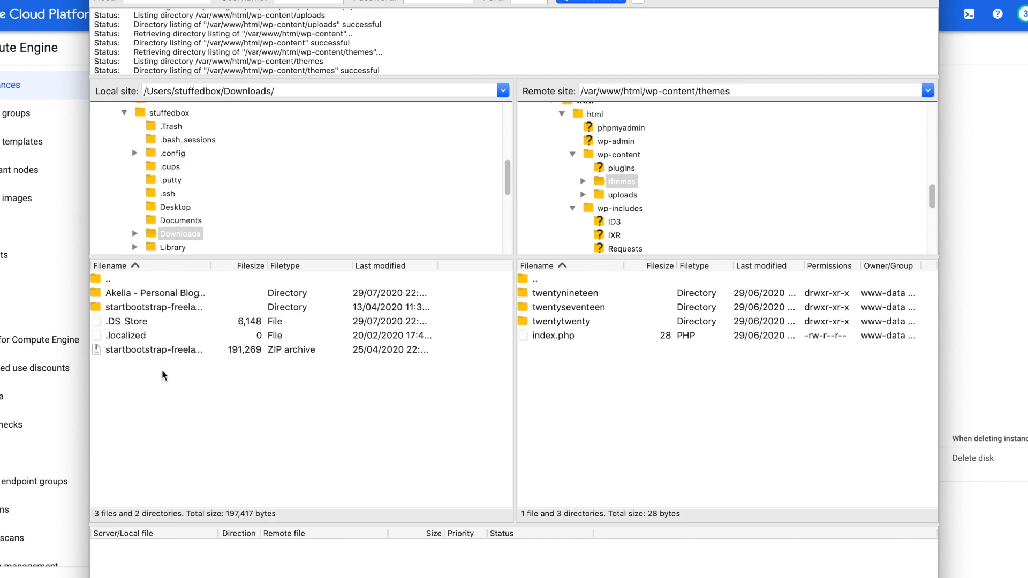
mouse_move(143, 296)
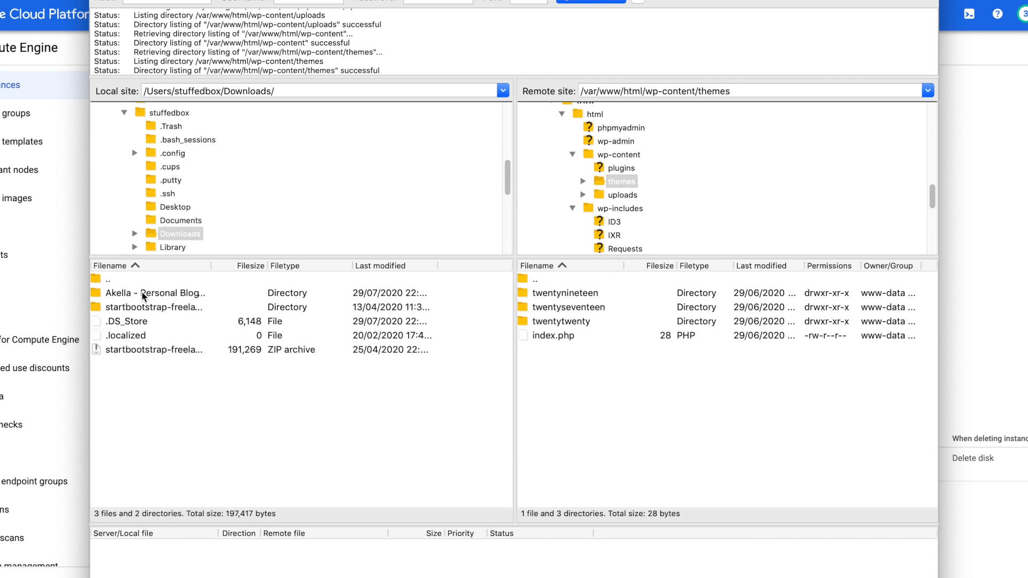
double_click(158, 293)
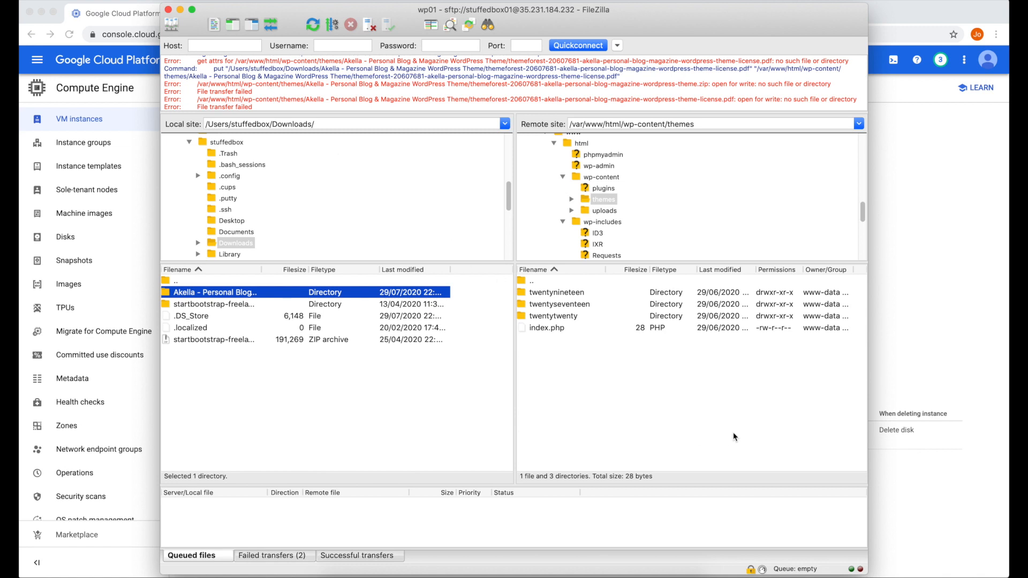
mouse_move(875, 245)
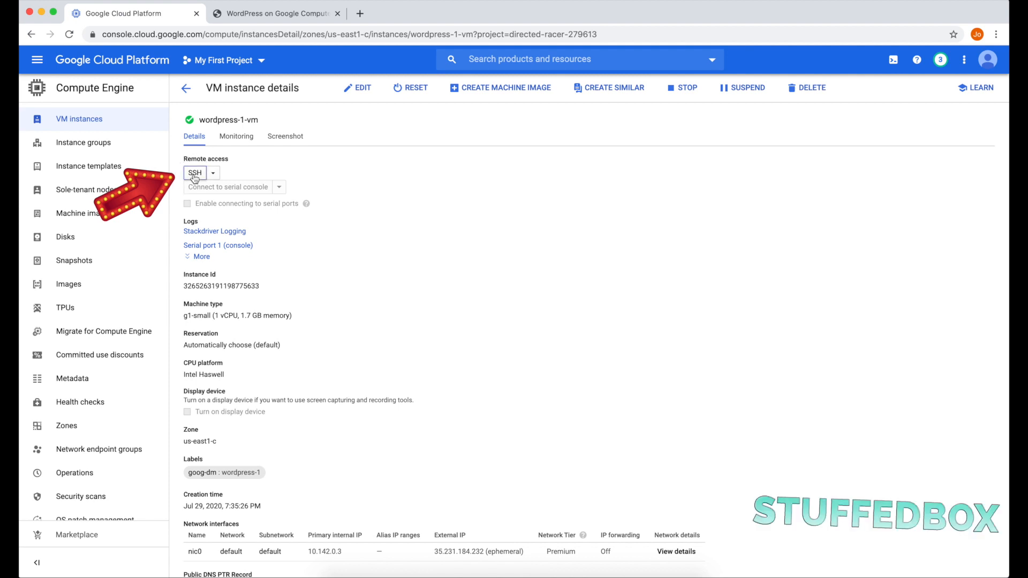
- Open an SSH session, run ls, cd / and ls -a, then cd var/www/html and ls -al
click(195, 173)
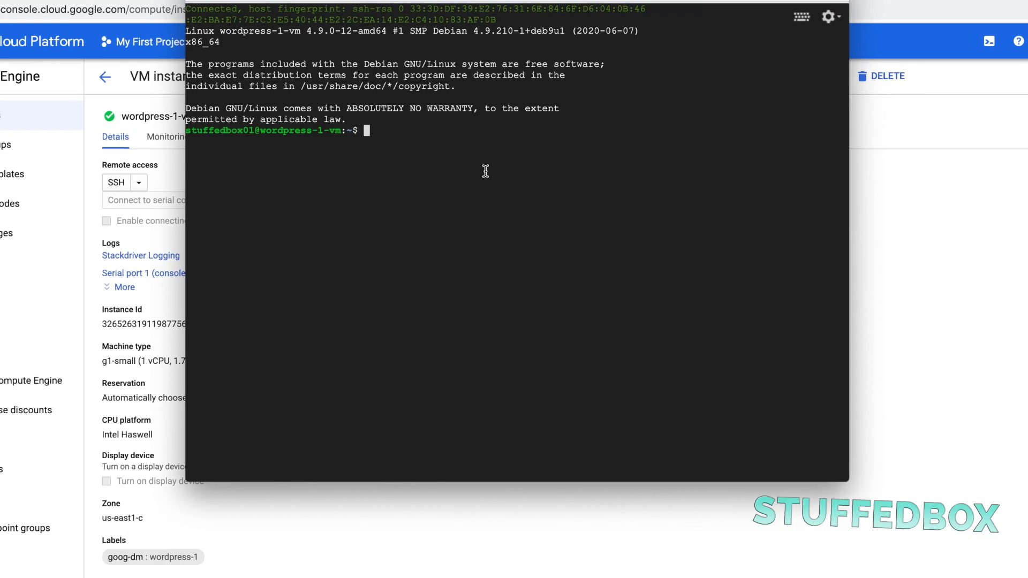
text(ls -al)
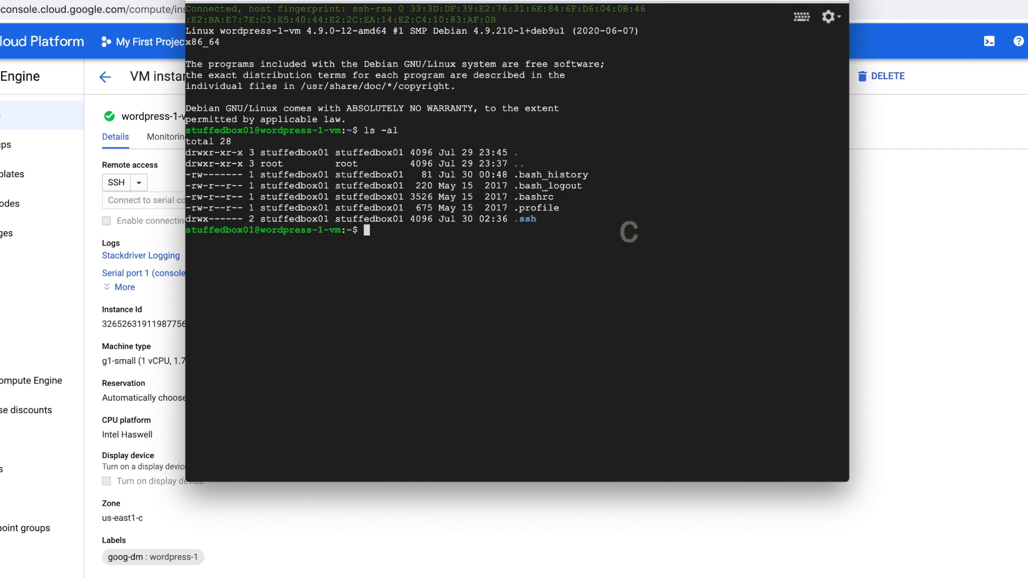
text(cd /)
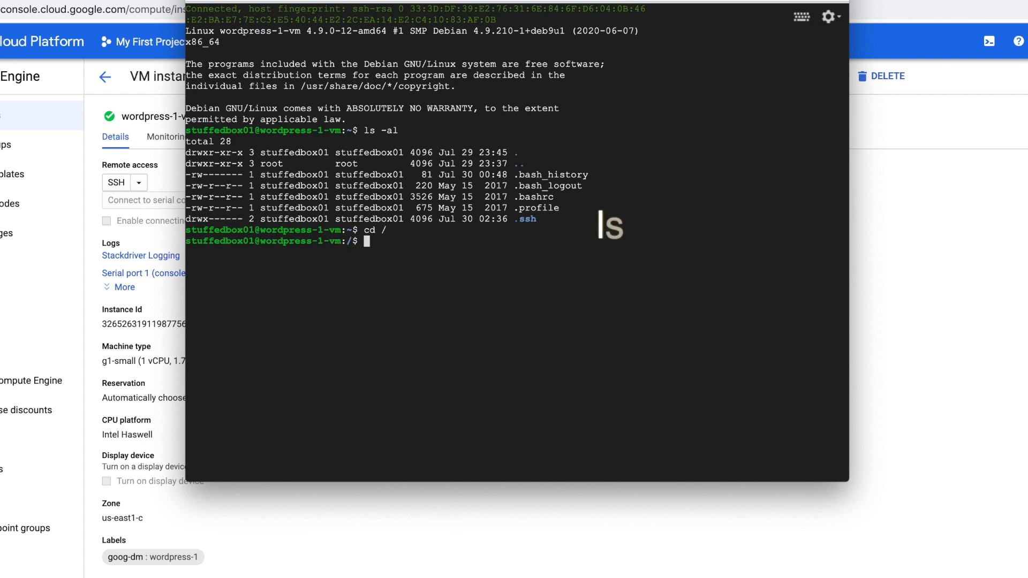
text(ls -al)
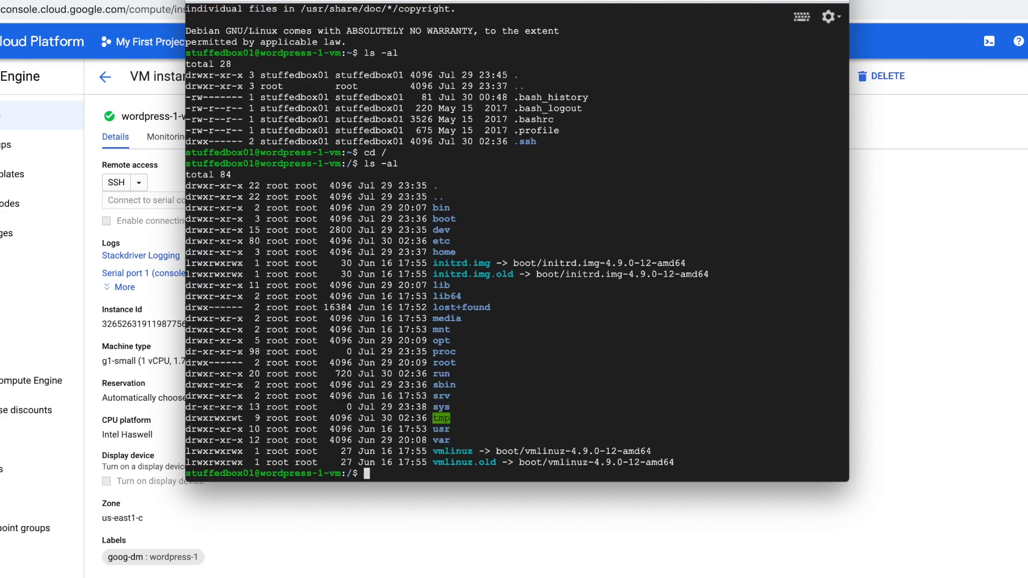
mouse_move(465, 426)
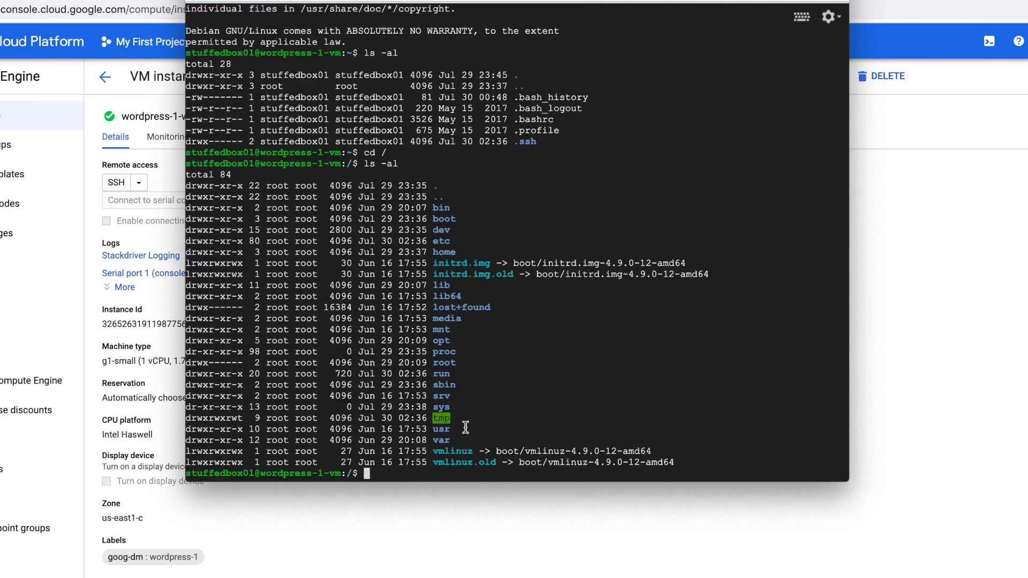
double_click(441, 440)
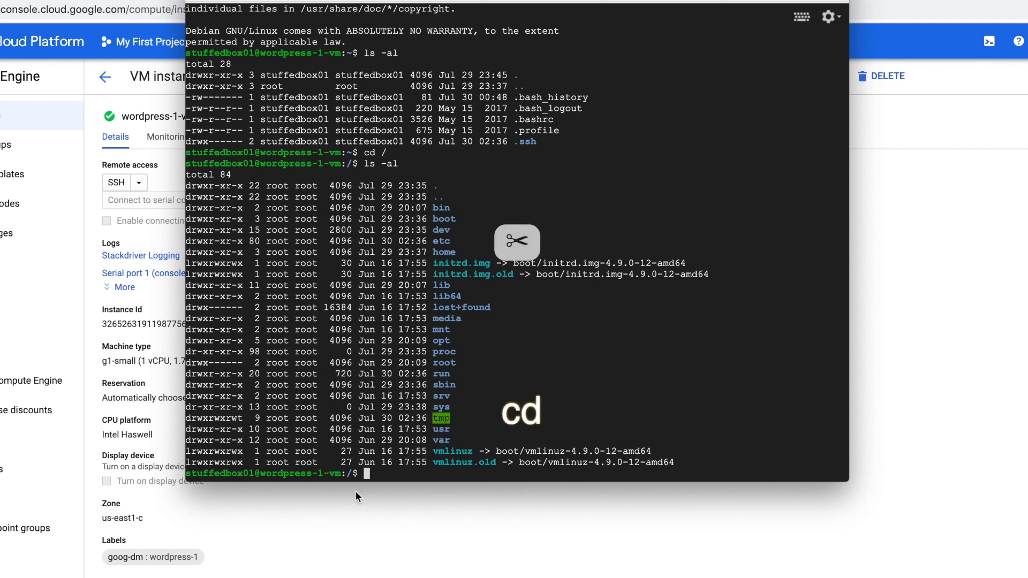
text(cd var)
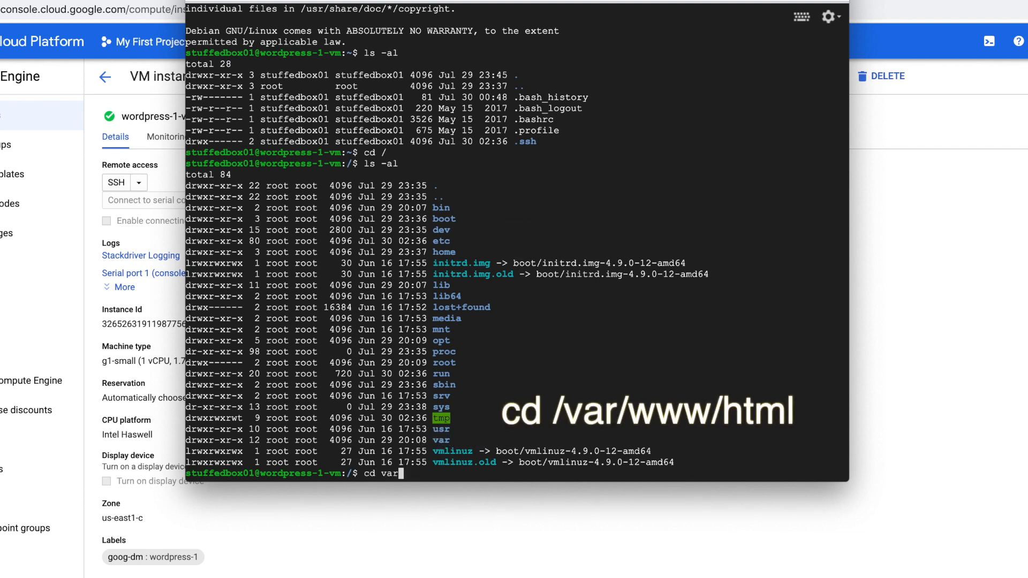
text(/www/html)
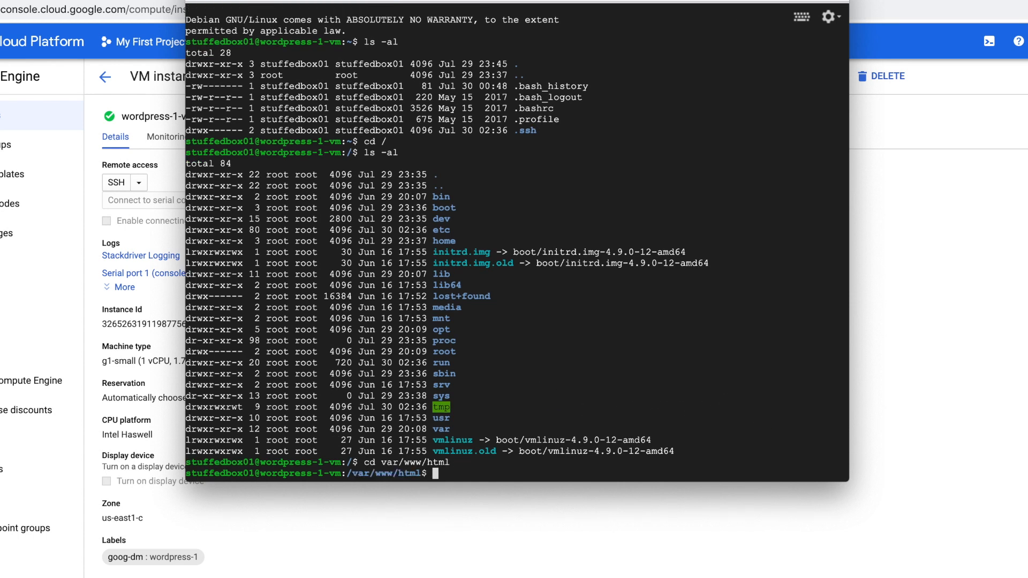
text(ls -al)
text(cd)
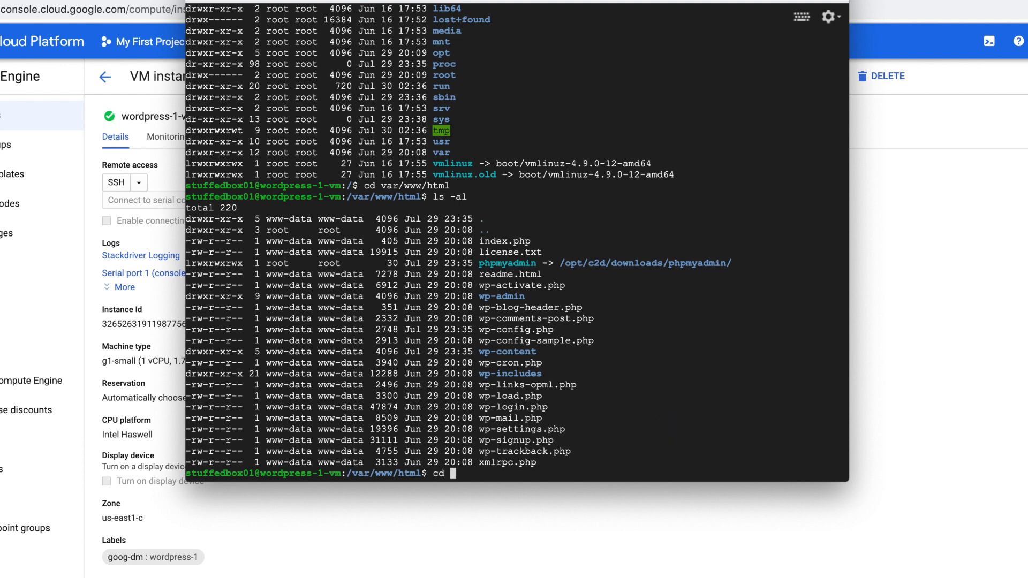
- In wp-content, check the themes folder permissions with stat, then sudo chmod it to 777
text(wp-)
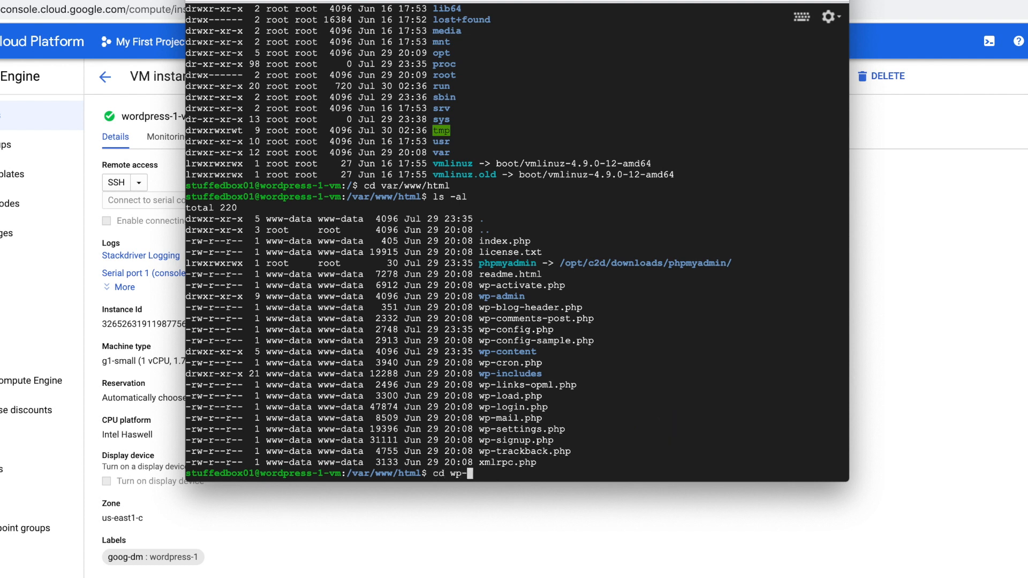
text(content)
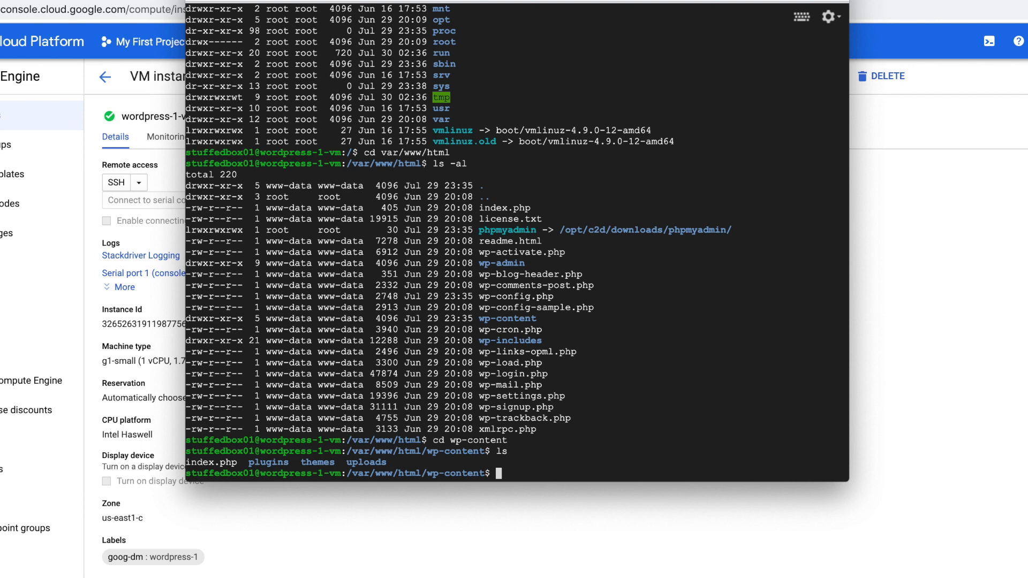
text(stat)
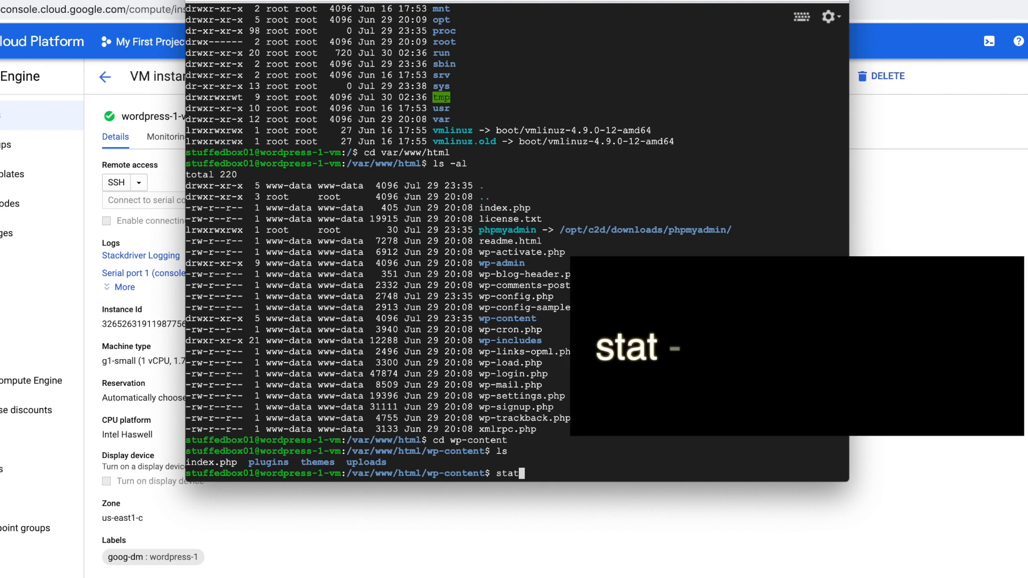
text(-c "%a  %n" themes)
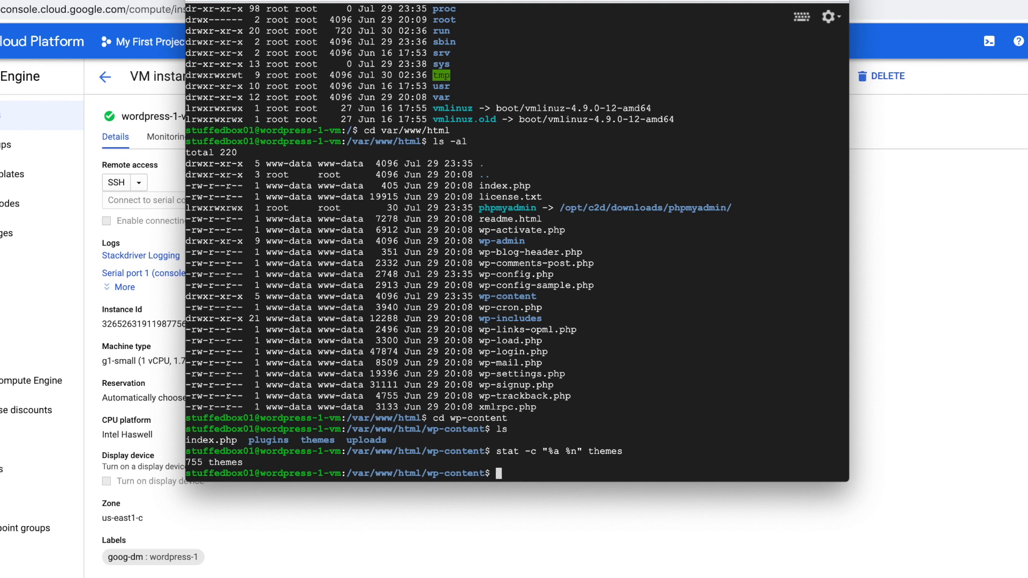
text(sudo chmod)
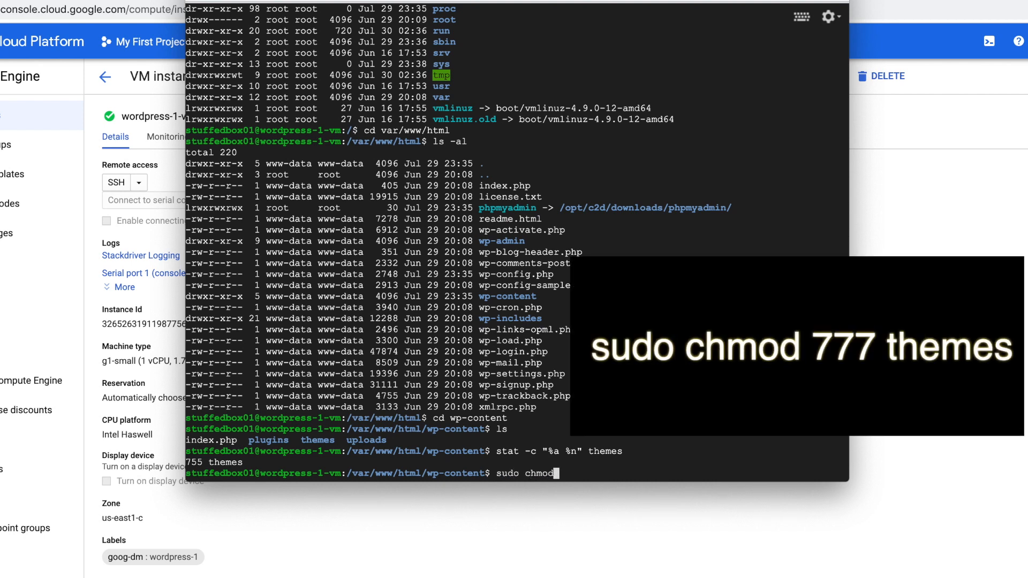
text(777)
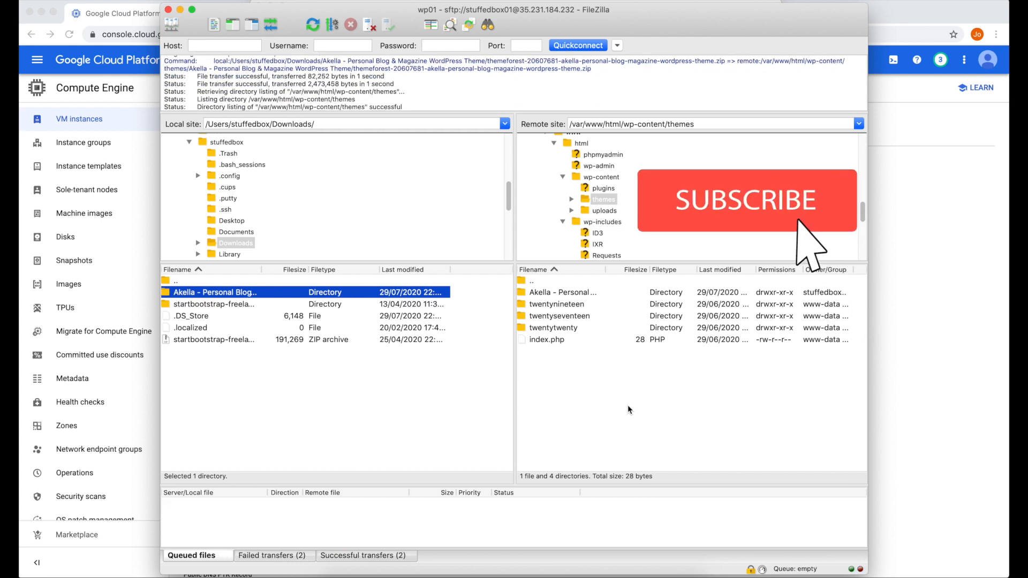
- Switch from FileZilla back to the SSH terminal window with Cmd+Tab
key(cmd+tab)
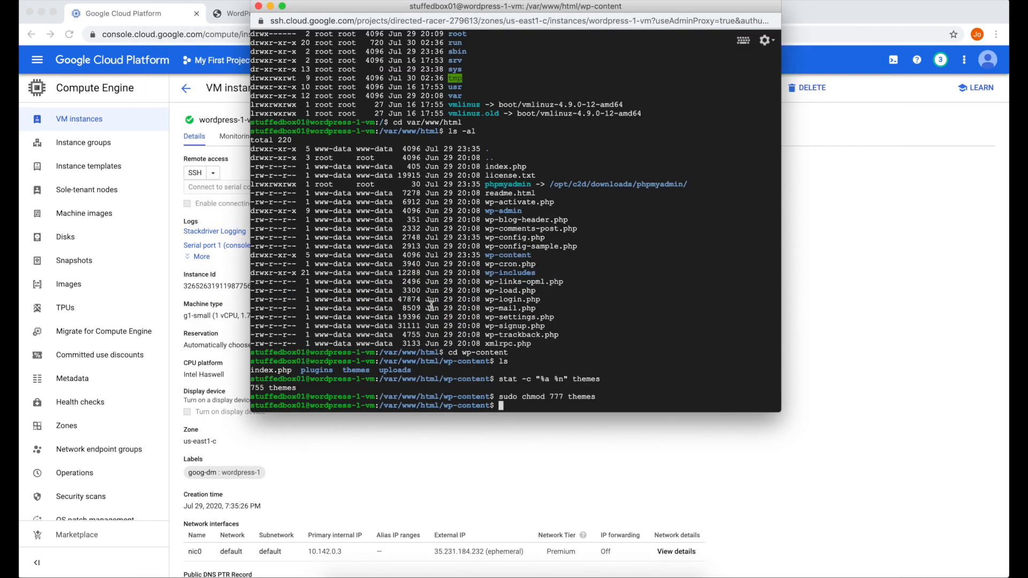
mouse_move(590, 447)
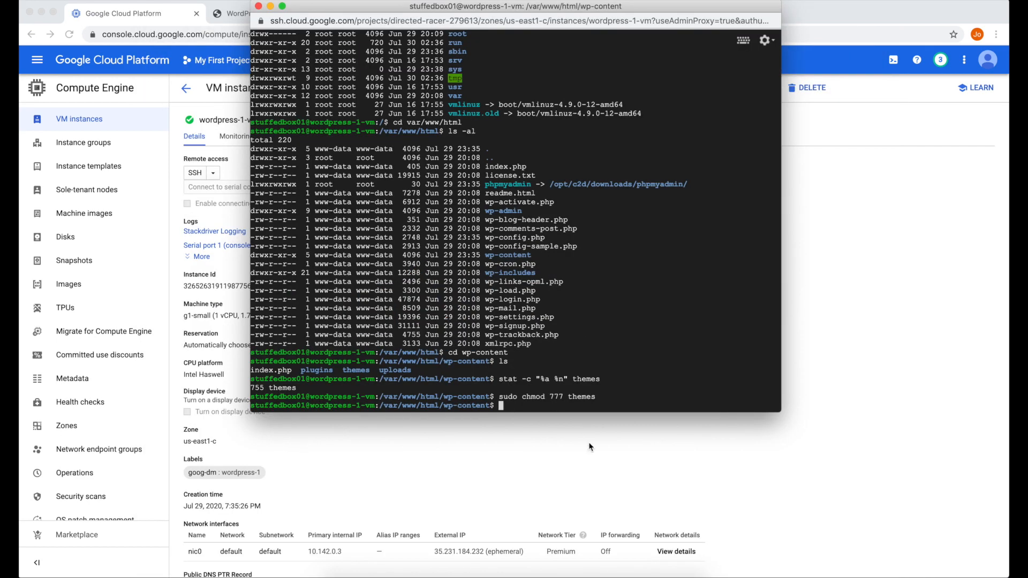
- Run sudo chmod 755 themes, then enter stat -c "%a %n" themes to verify
text(sudo chmod 755 themes)
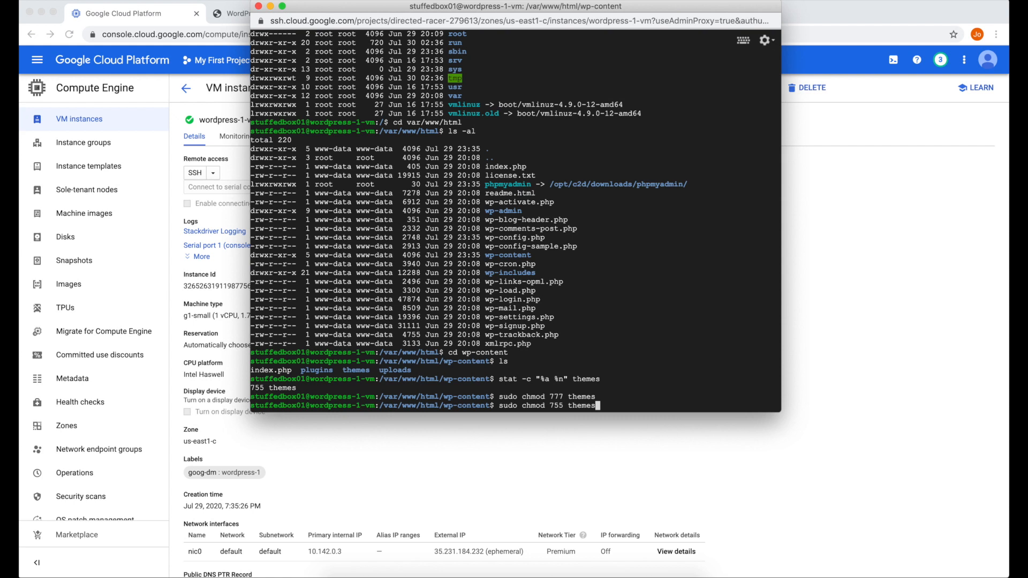
key(Return)
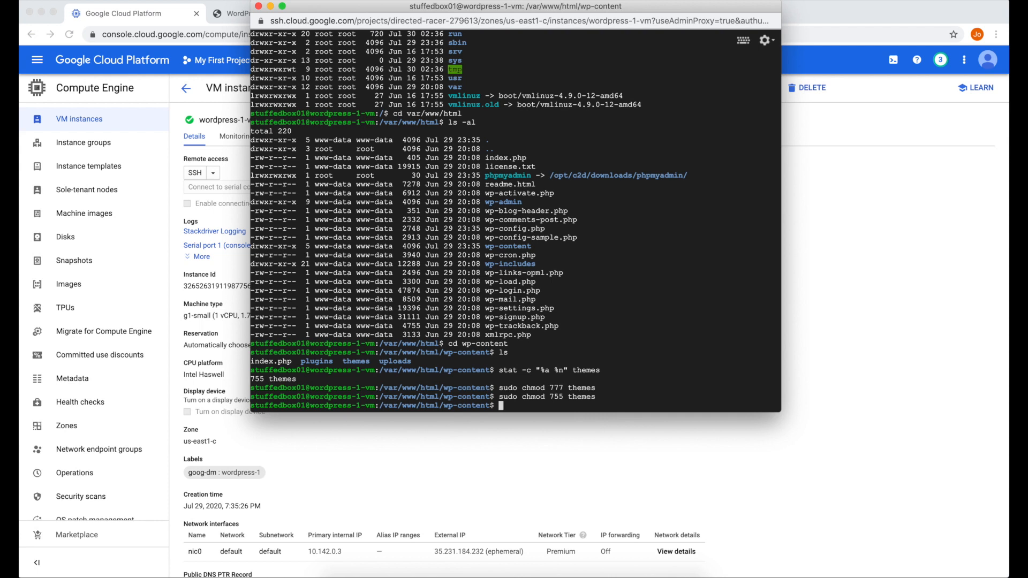
text(stat -c "%a %n" themes)
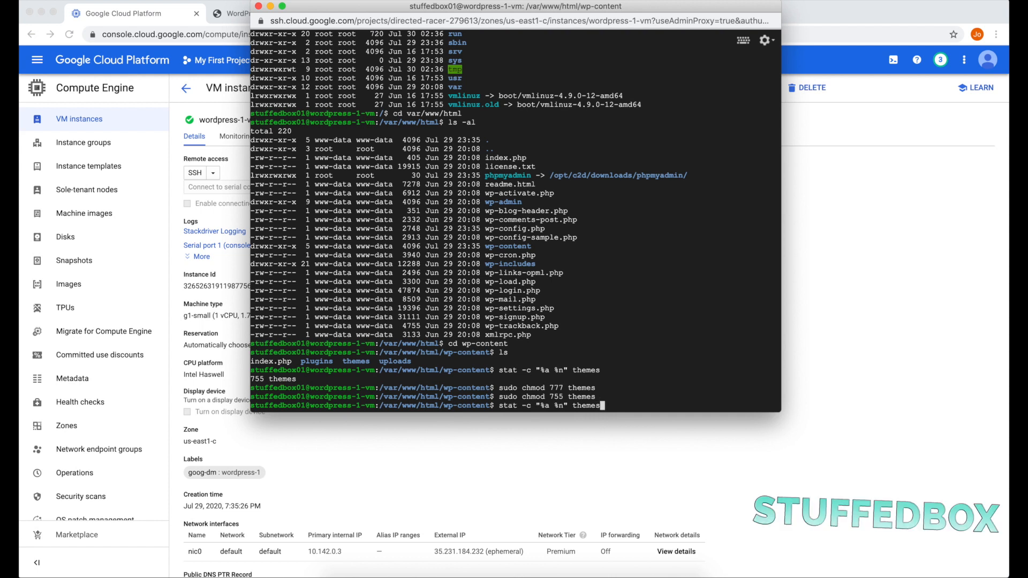